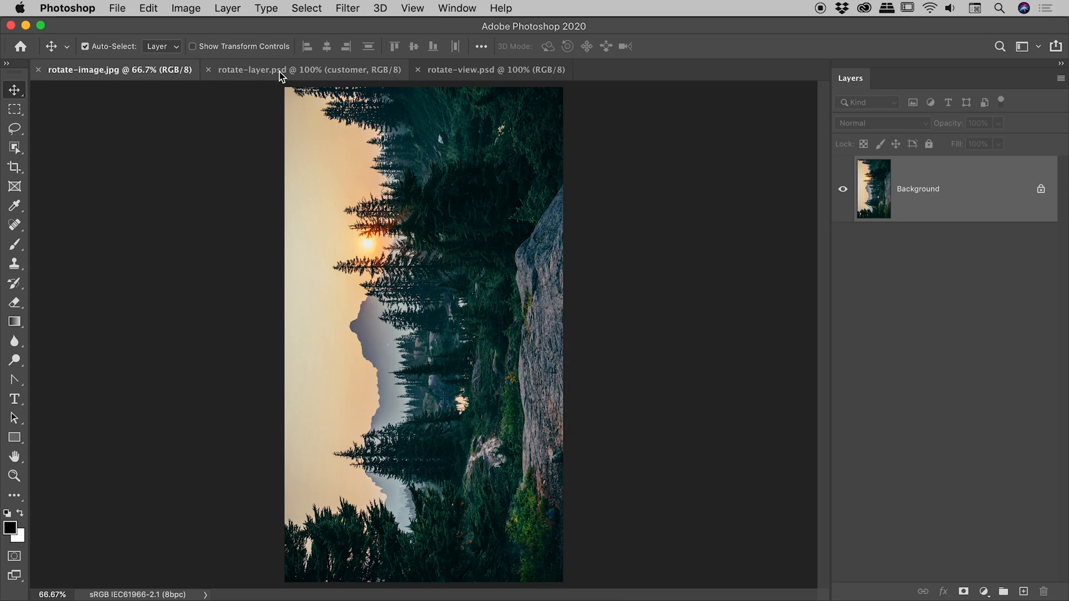
# Check the open documents, then rotate the portrait forest photo 90° clockwise.
pyautogui.click(308, 69)
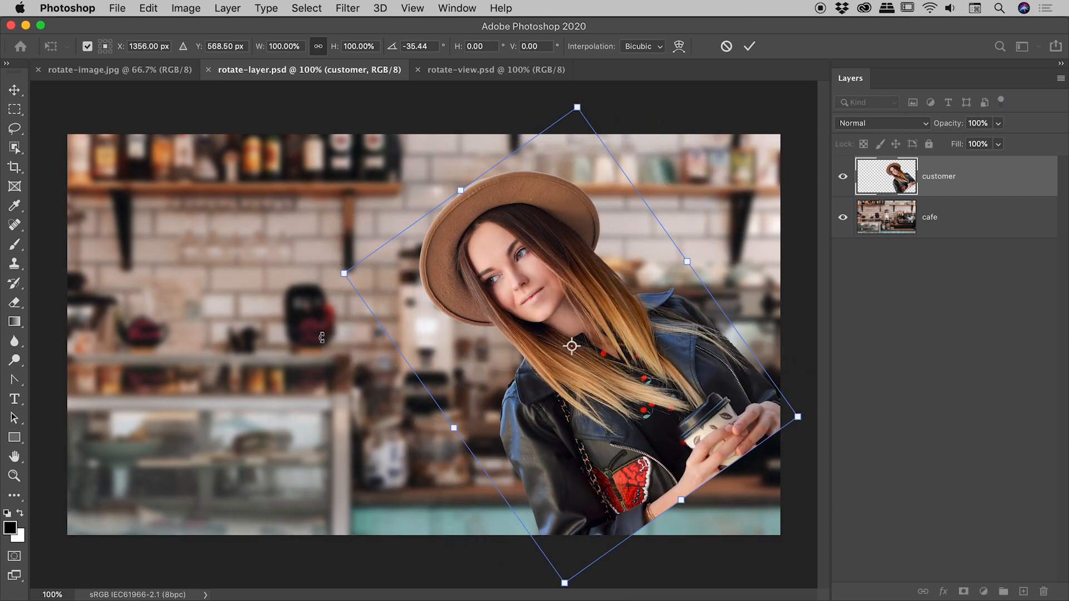
pyautogui.click(497, 70)
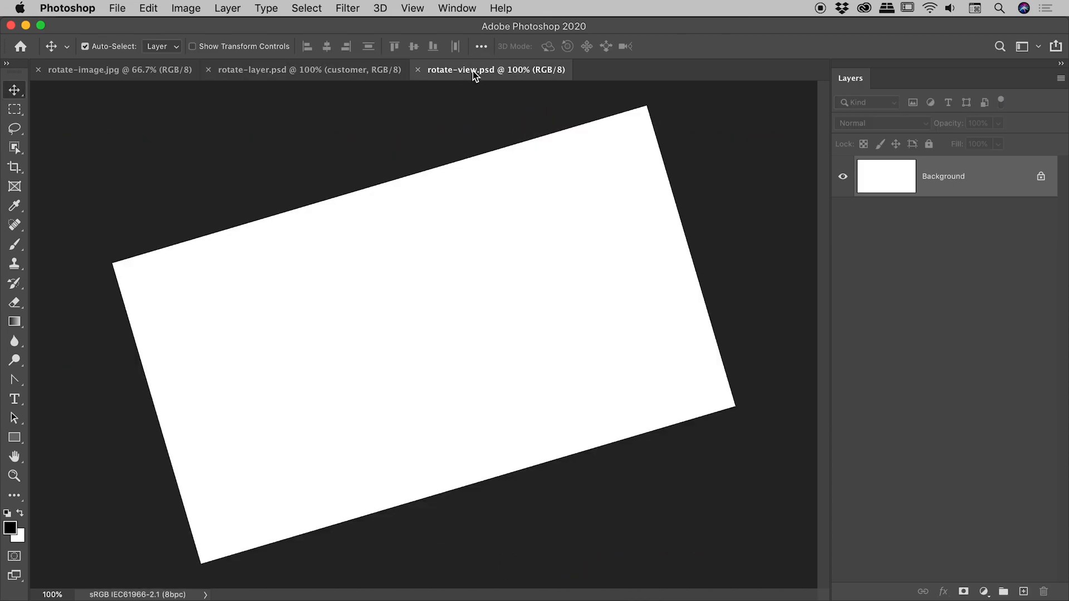
pyautogui.moveTo(437, 313)
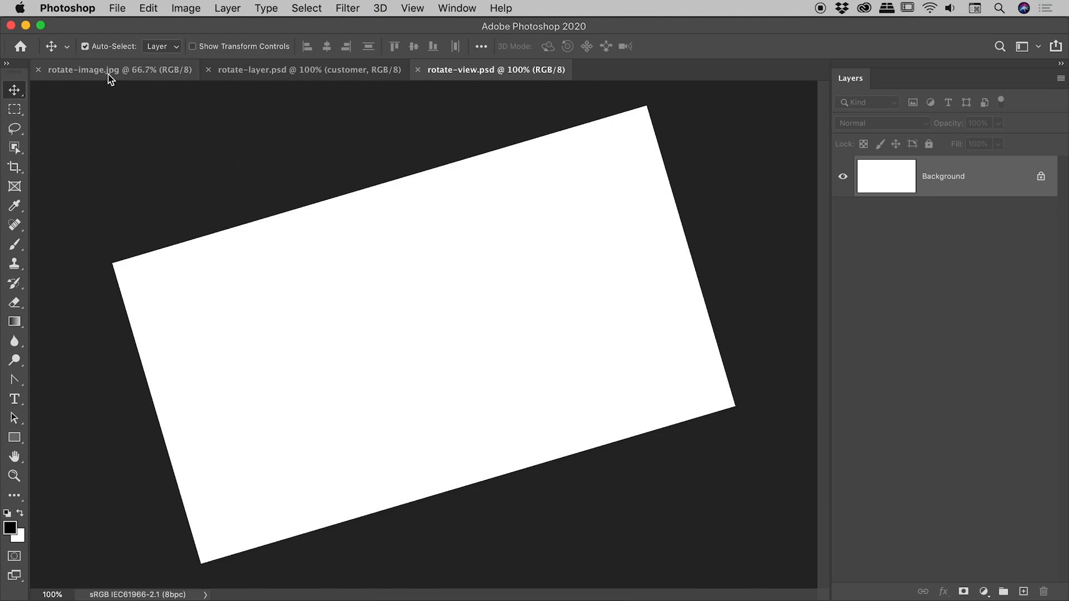
pyautogui.click(115, 69)
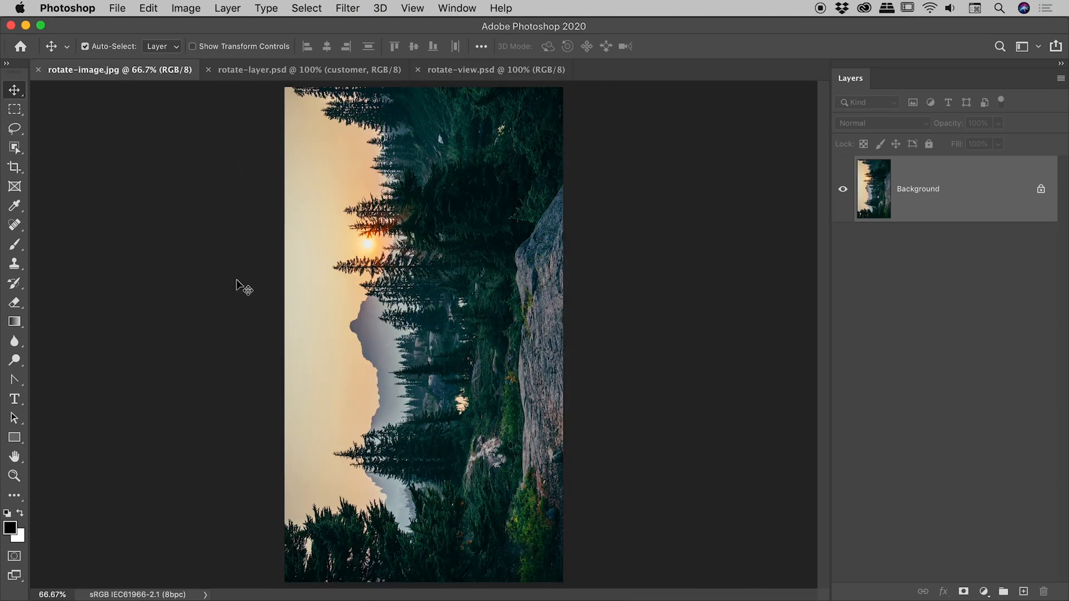
pyautogui.moveTo(421, 345)
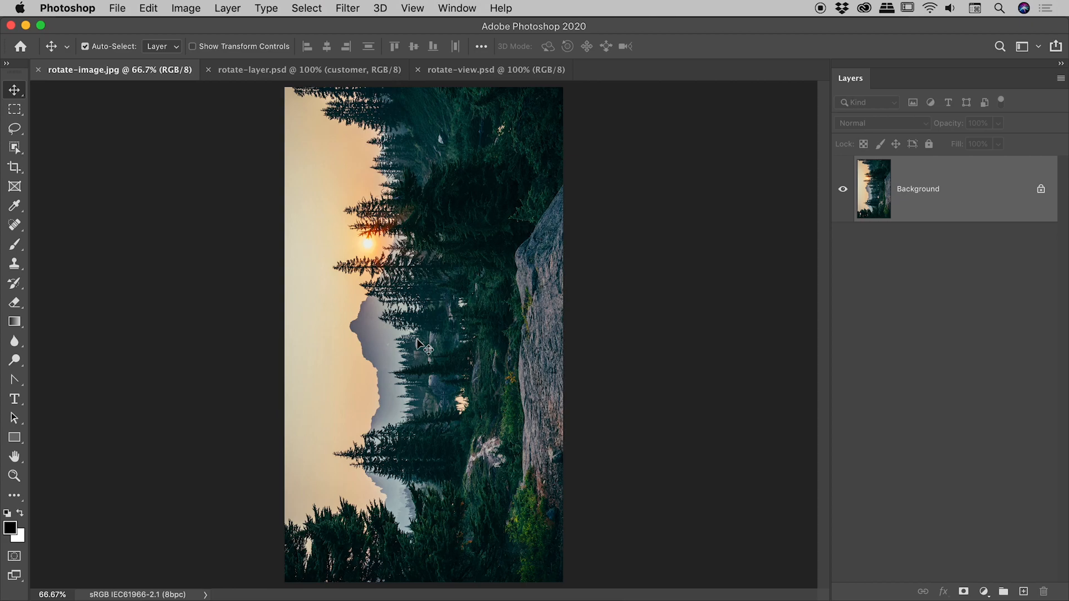
pyautogui.click(185, 7)
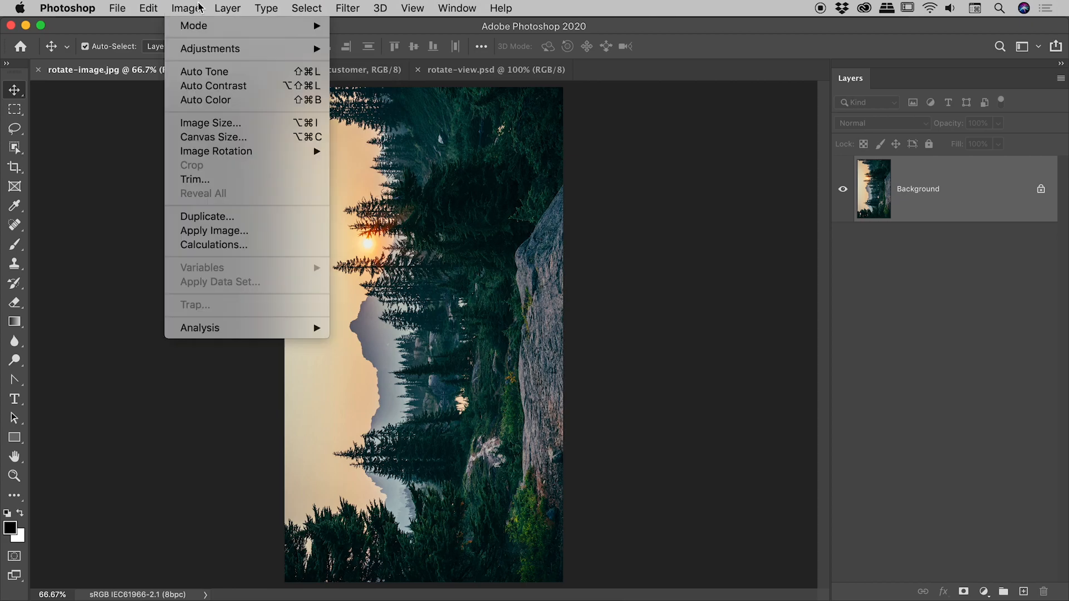
pyautogui.moveTo(216, 151)
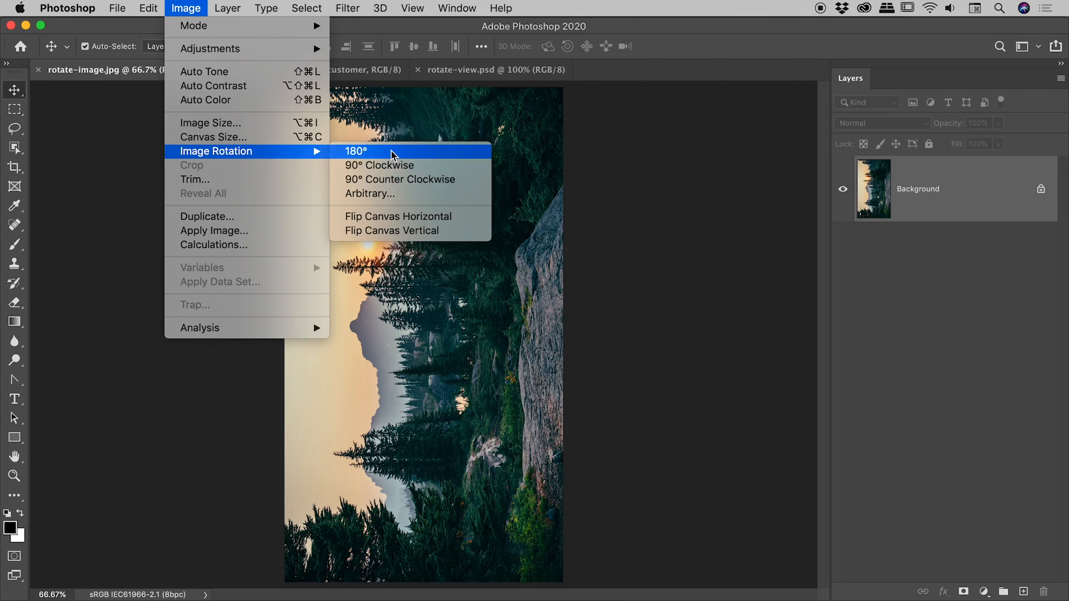
pyautogui.moveTo(403, 165)
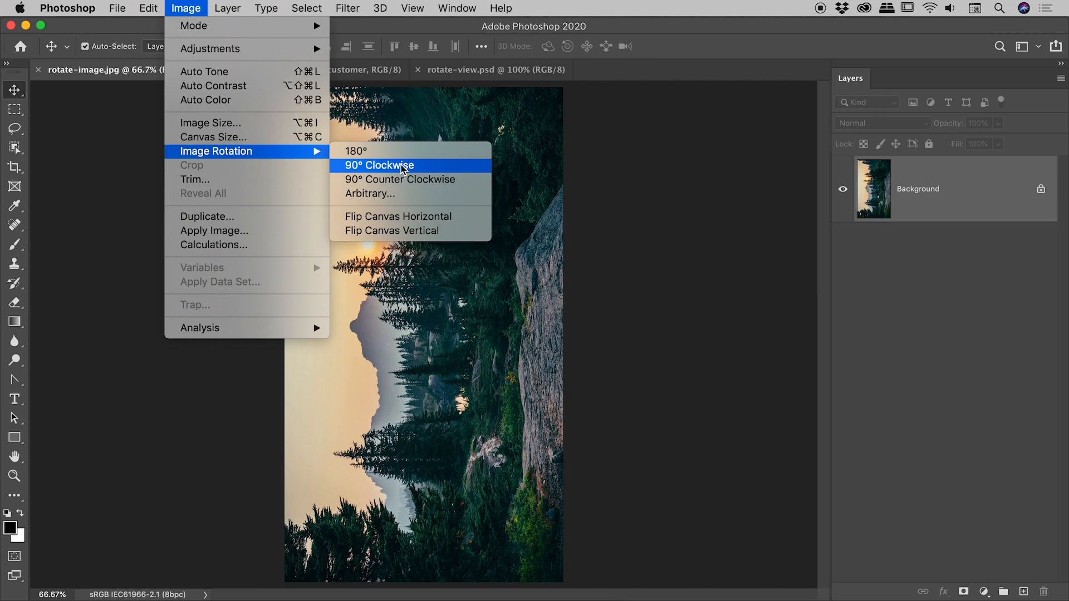
pyautogui.click(378, 165)
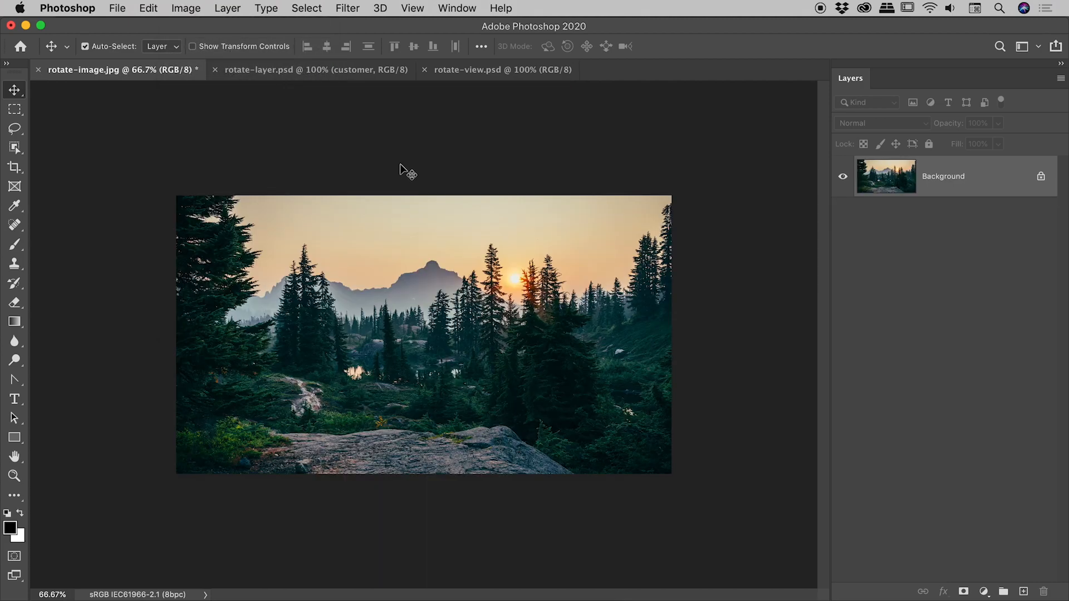
pyautogui.moveTo(268, 97)
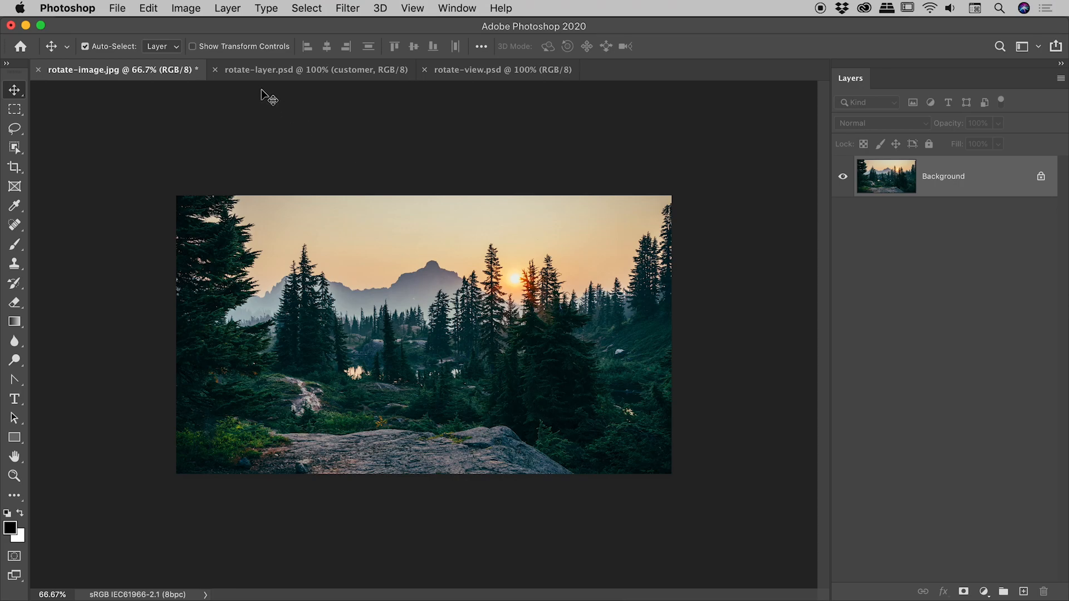
# Switch to the rotate-layer.psd cafe composite and view Image Rotation without applying it.
pyautogui.click(314, 69)
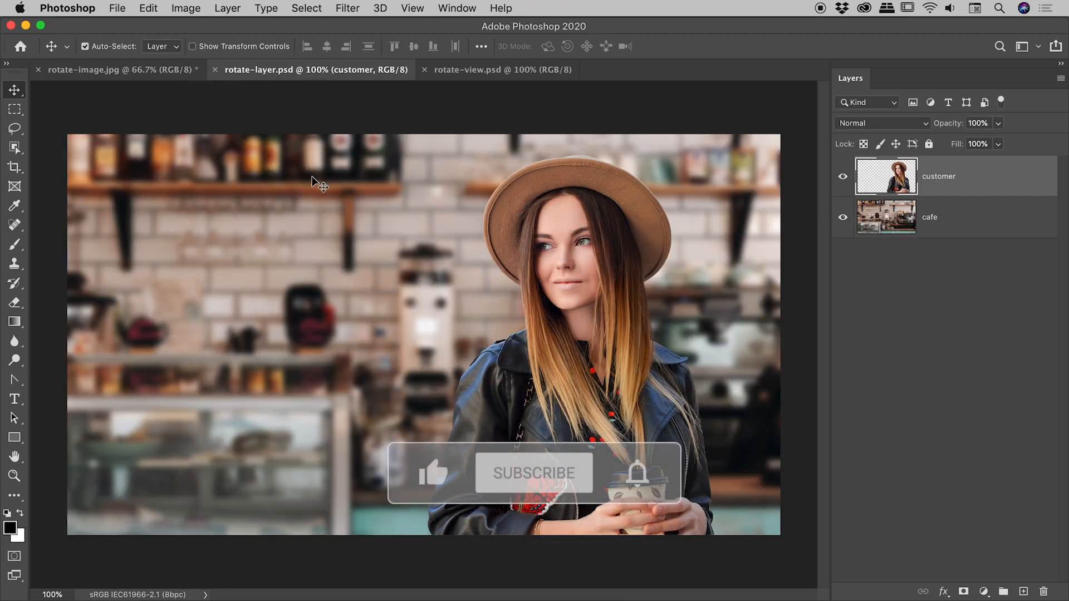
pyautogui.click(534, 473)
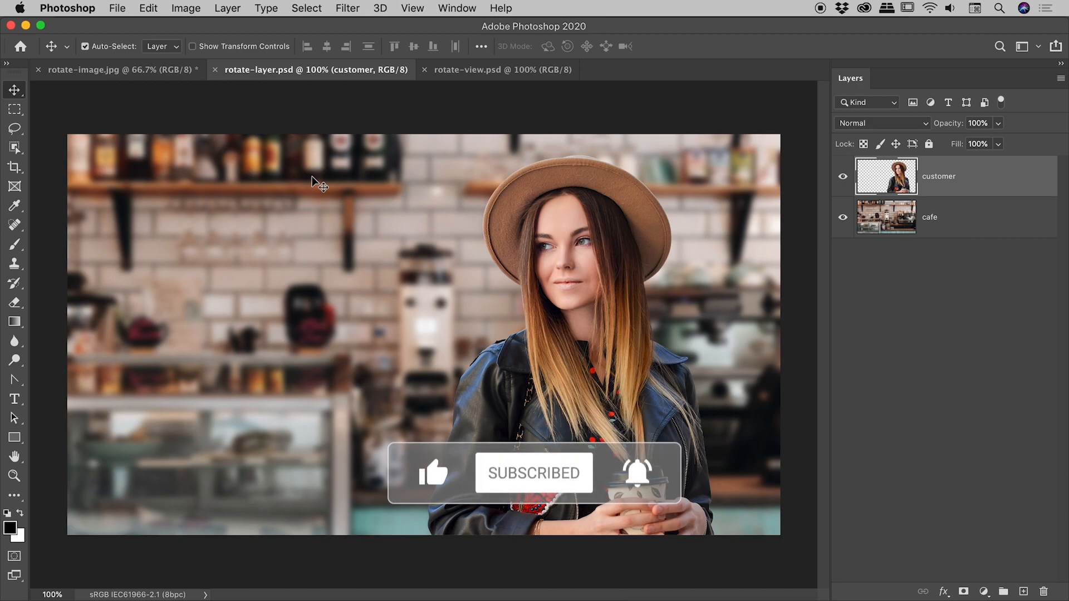
pyautogui.click(186, 7)
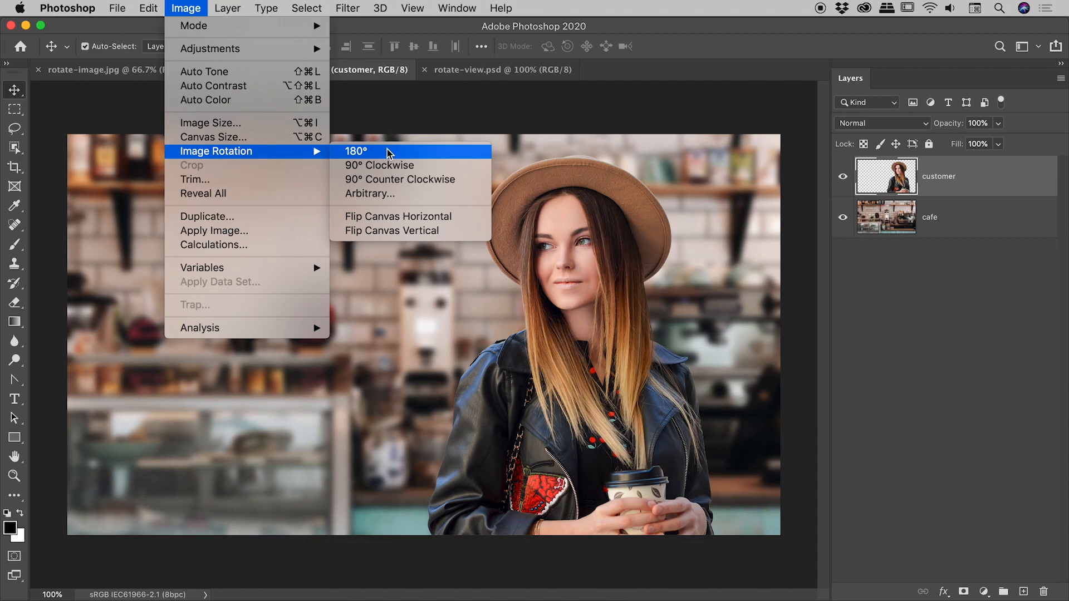
pyautogui.moveTo(379, 165)
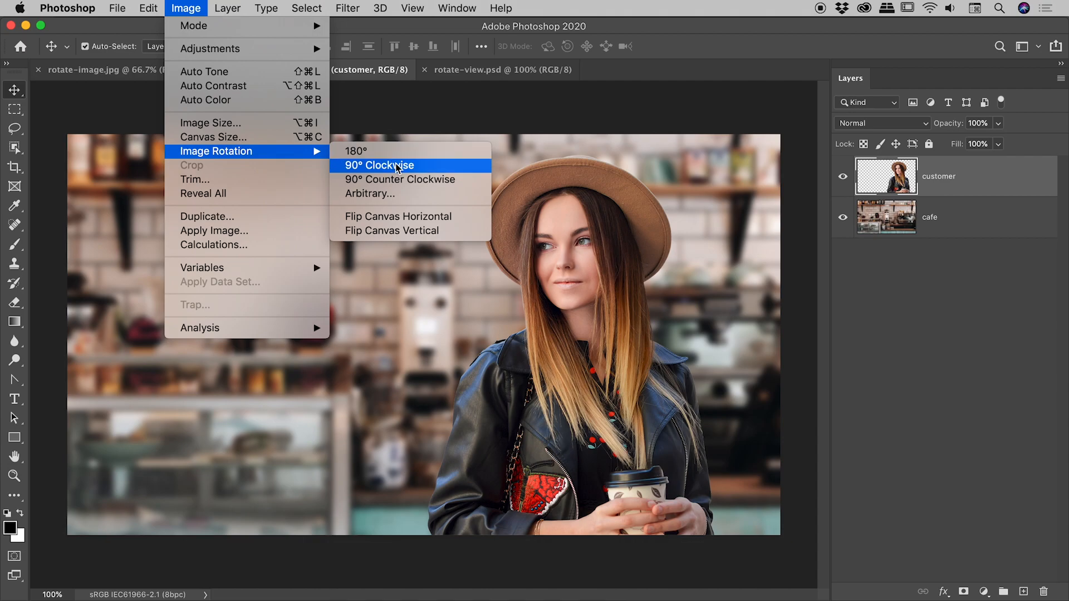
pyautogui.click(379, 165)
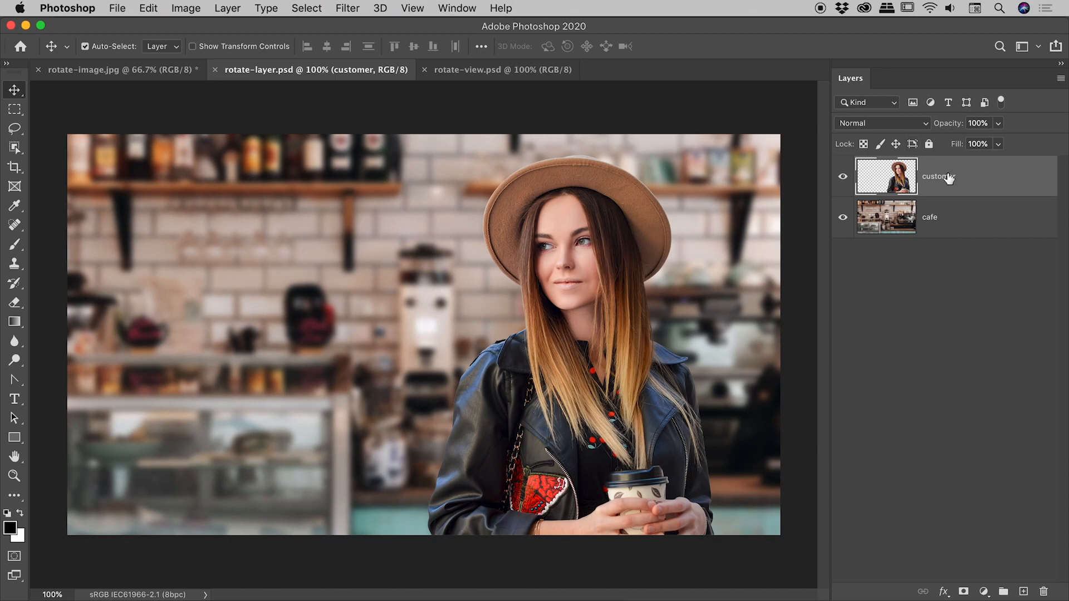
pyautogui.click(842, 176)
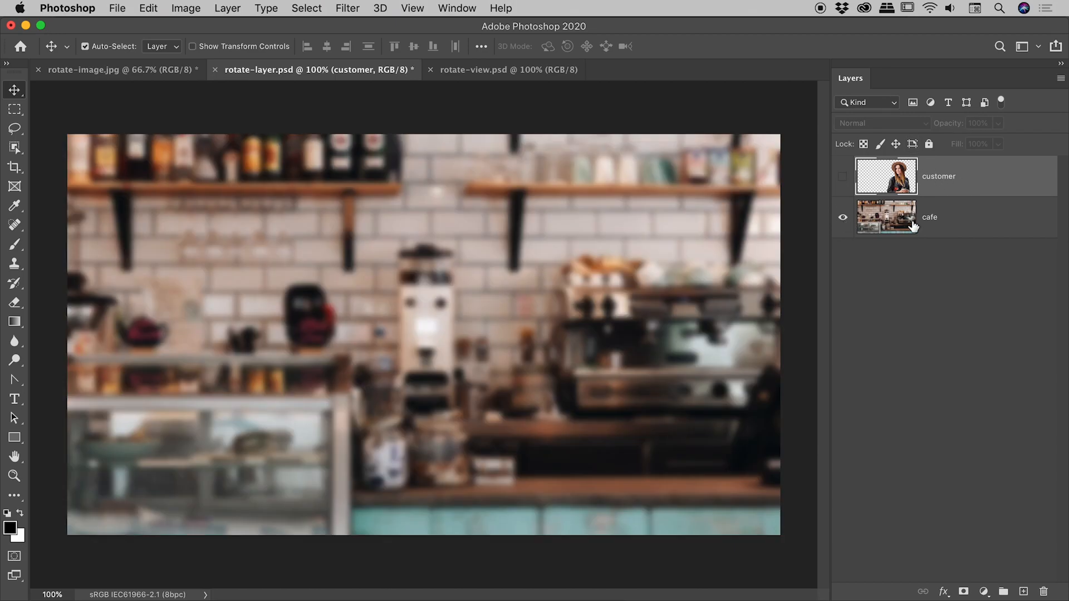
pyautogui.click(843, 176)
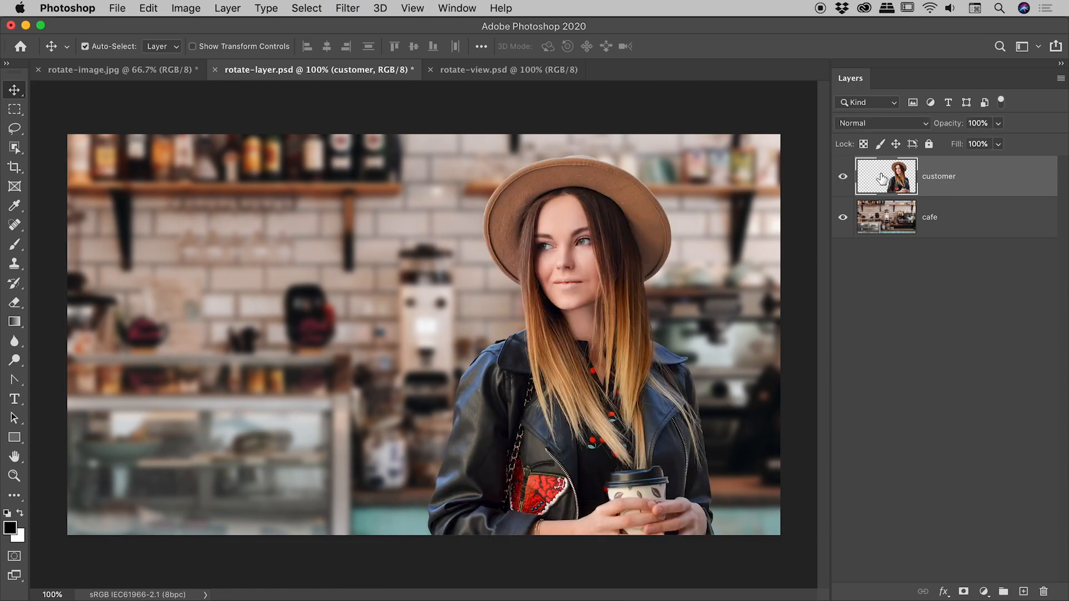
pyautogui.moveTo(762, 185)
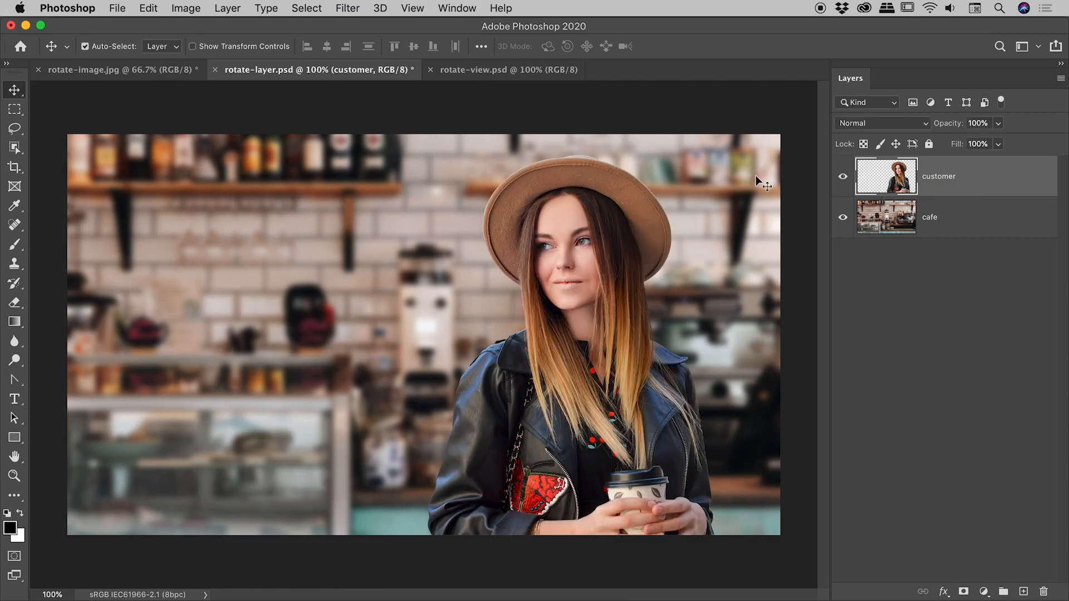
pyautogui.click(147, 8)
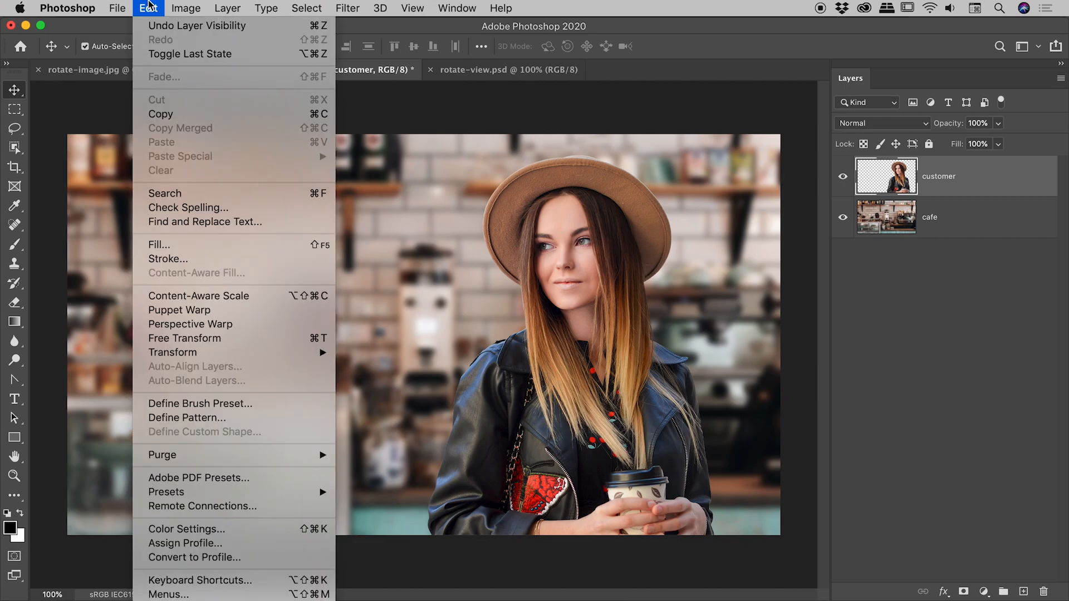
pyautogui.moveTo(173, 353)
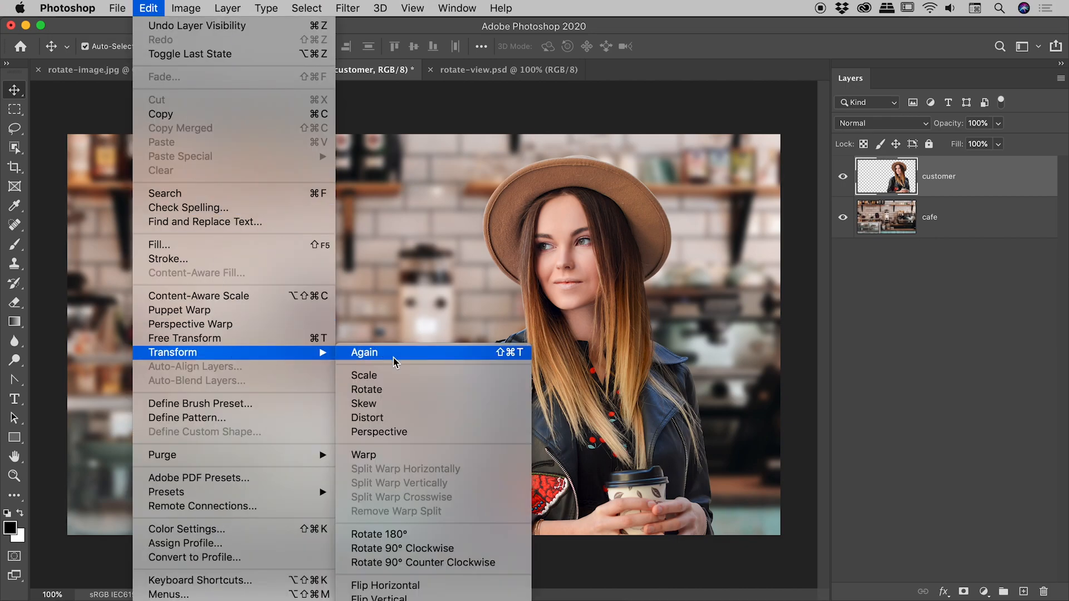
pyautogui.moveTo(367, 389)
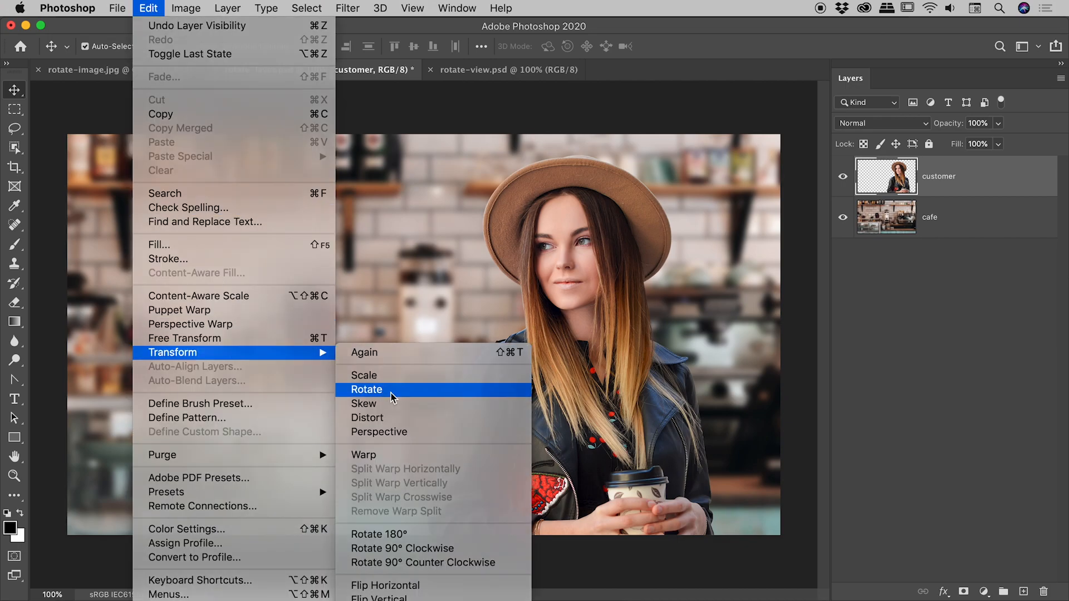
pyautogui.click(366, 389)
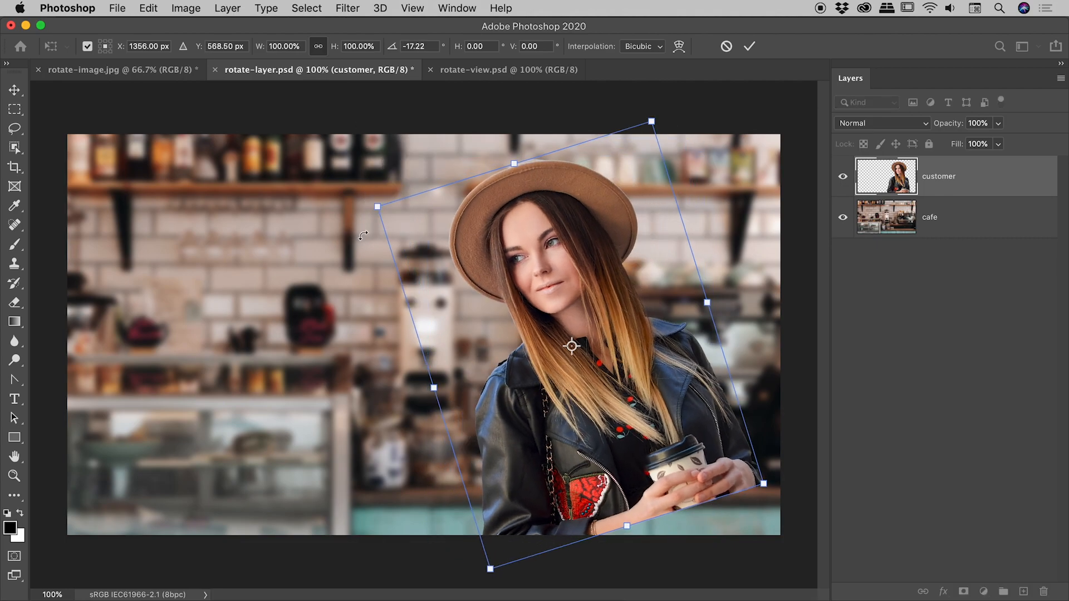
pyautogui.moveTo(572, 346); pyautogui.dragTo(609, 358)
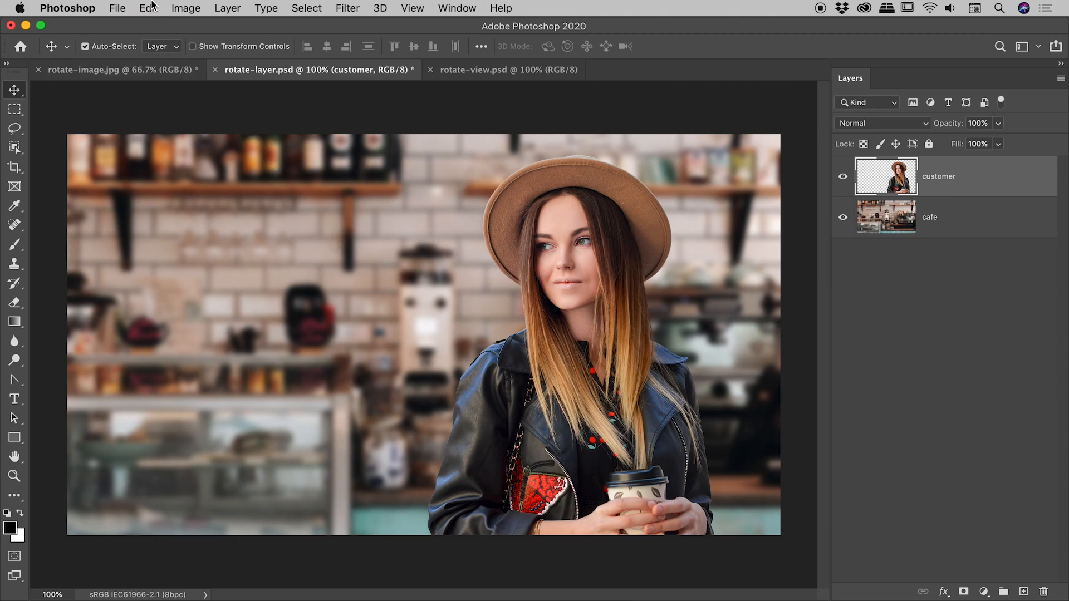
# Apply Edit > Free Transform to the customer layer.
pyautogui.click(147, 9)
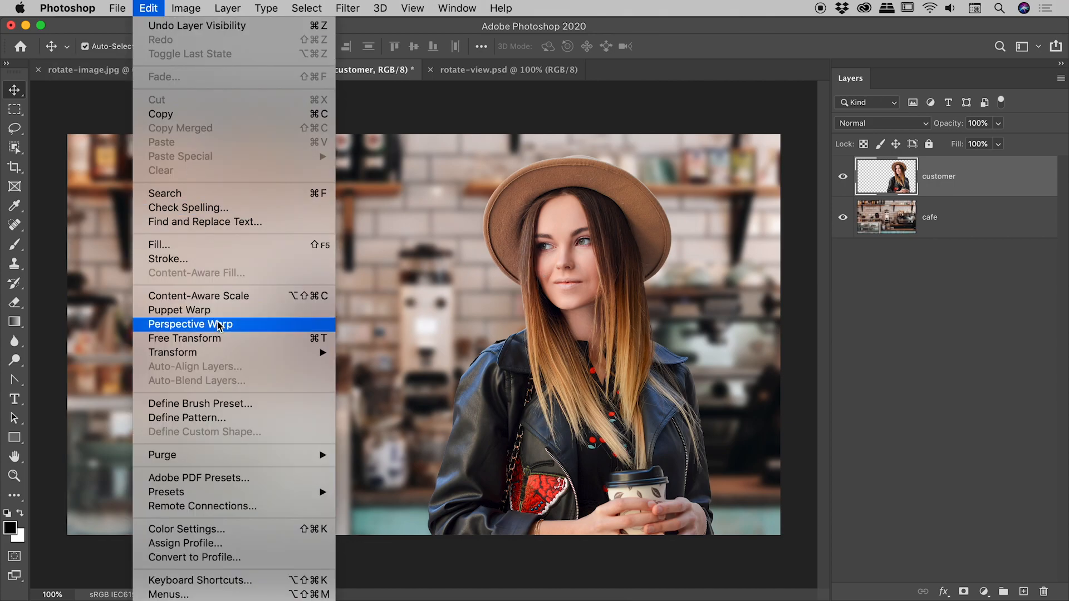
pyautogui.moveTo(185, 338)
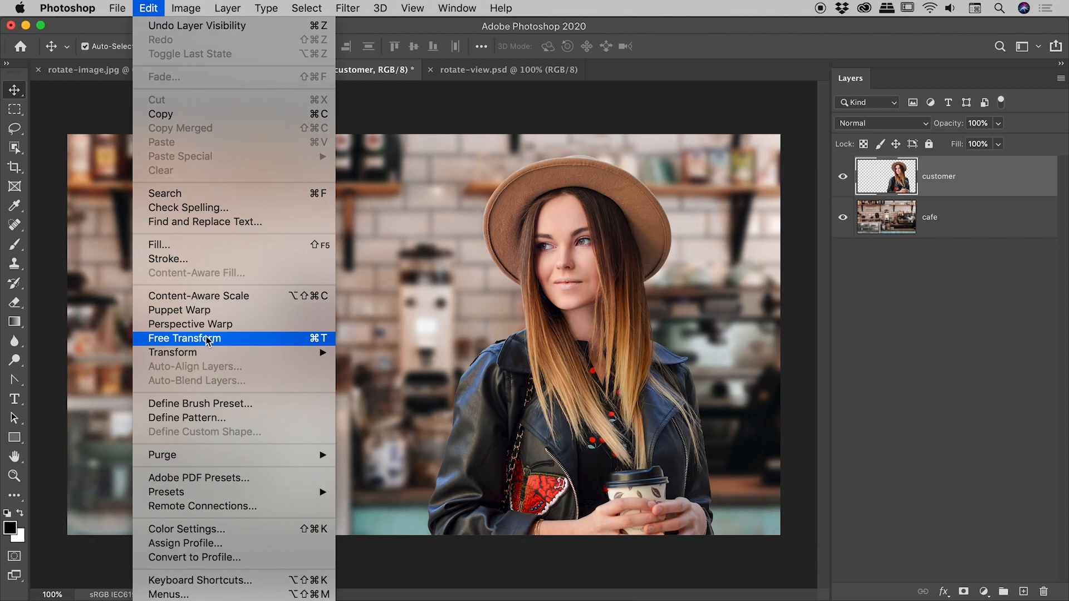
pyautogui.moveTo(173, 353)
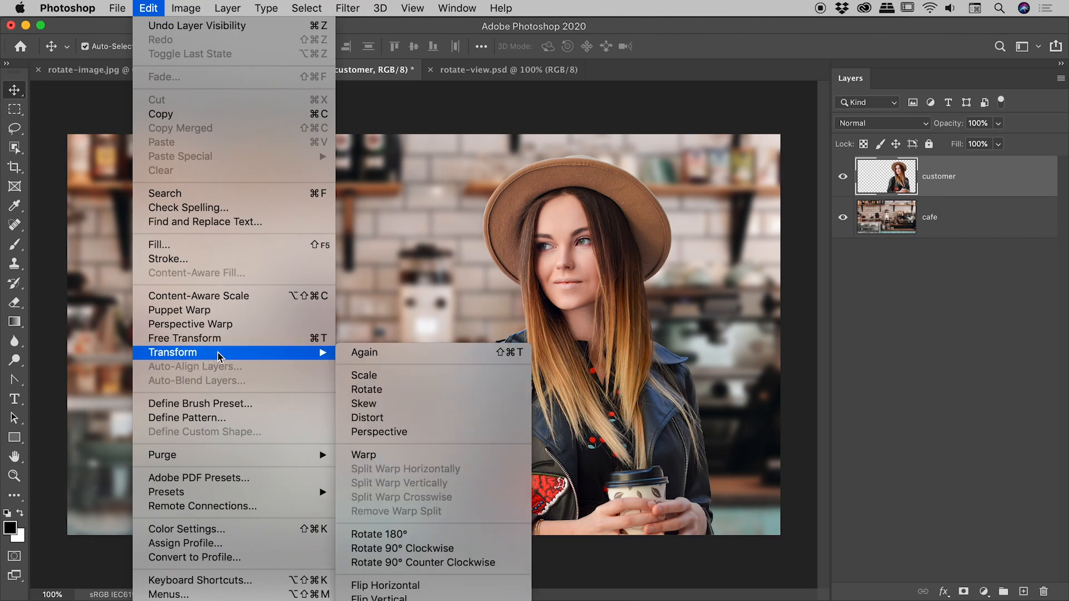
pyautogui.moveTo(184, 338)
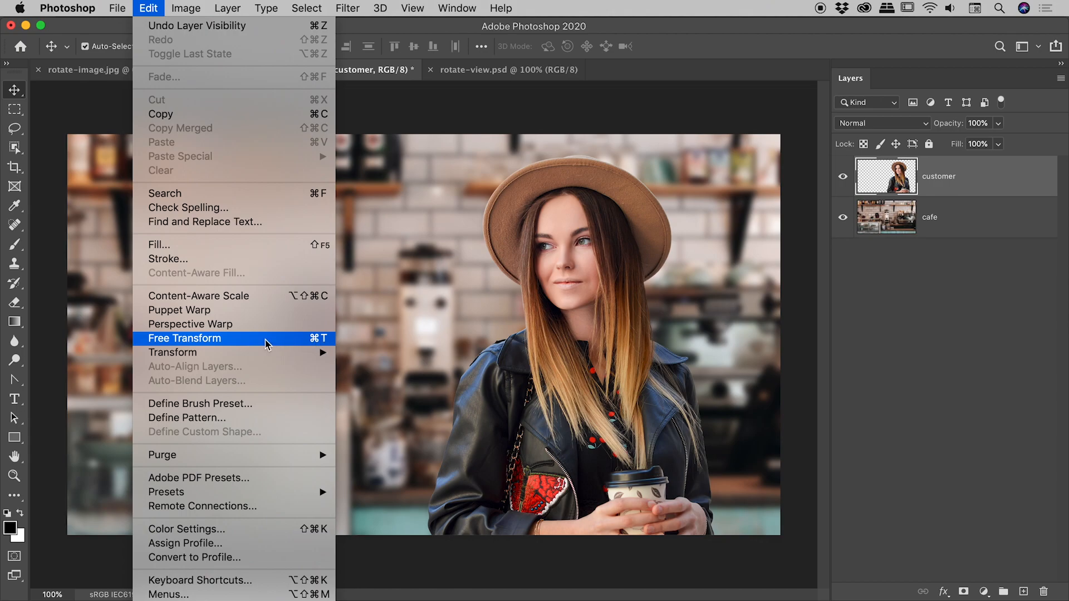
pyautogui.click(185, 338)
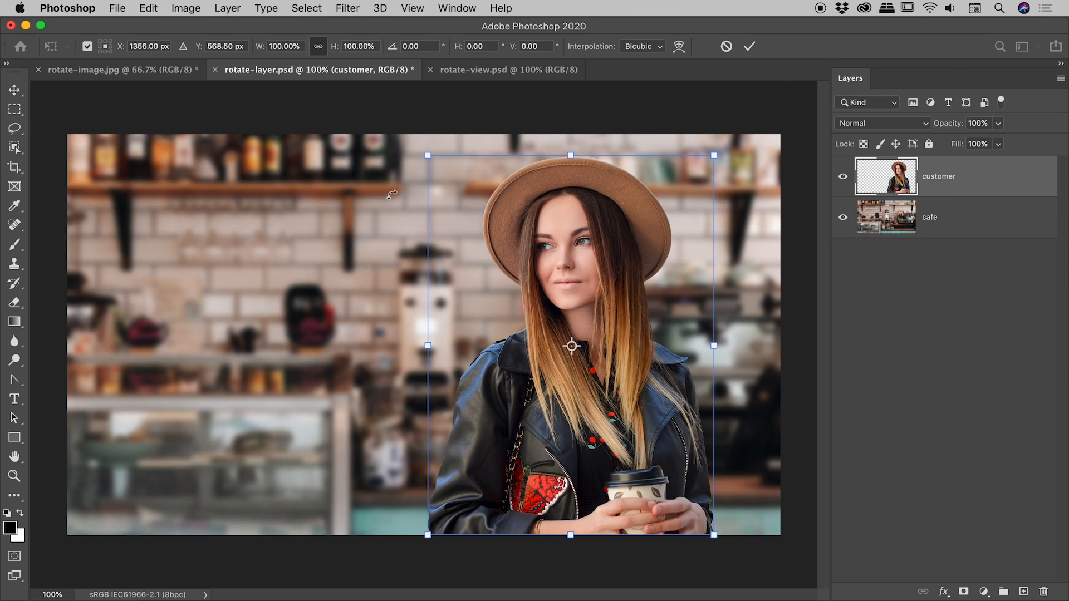
# Tilt the customer about 2.4°, move her down-right, and shrink her to about 88%.
pyautogui.moveTo(713, 155); pyautogui.dragTo(619, 112)
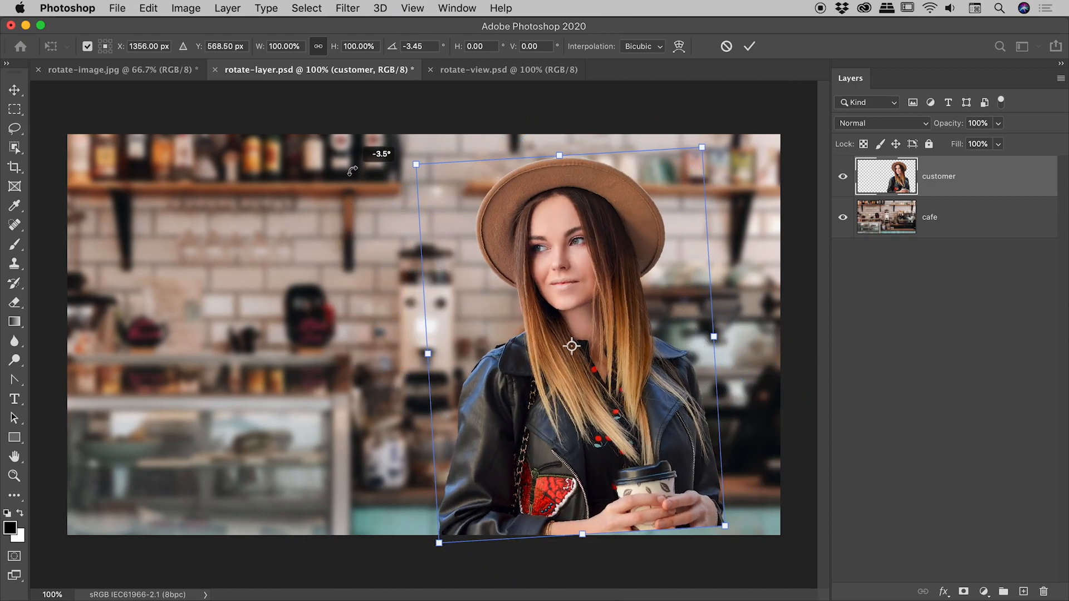
pyautogui.moveTo(571, 346); pyautogui.dragTo(607, 382)
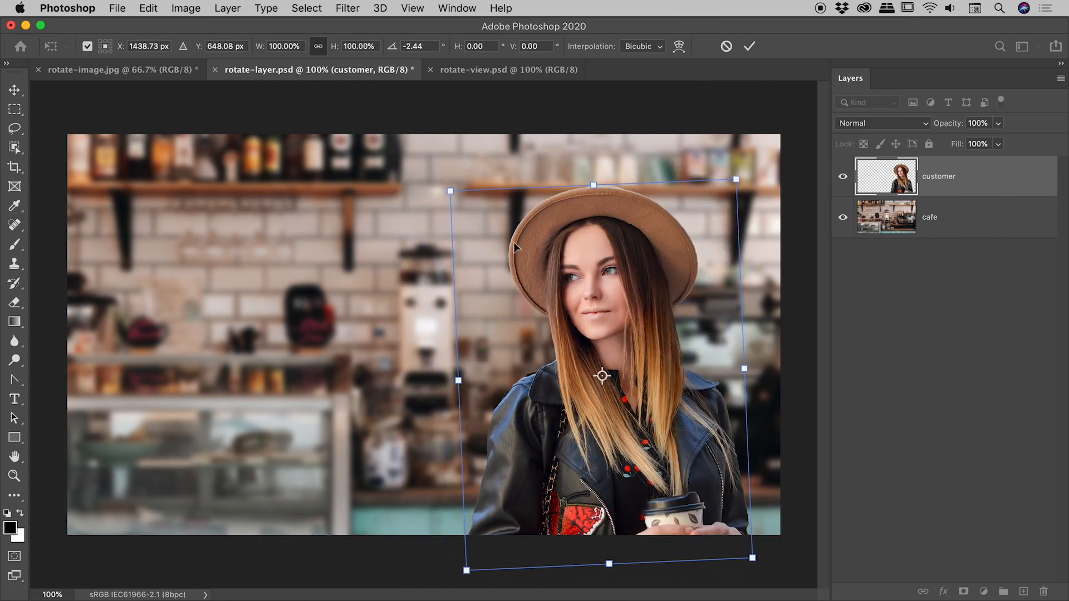
pyautogui.moveTo(450, 190); pyautogui.dragTo(465, 211)
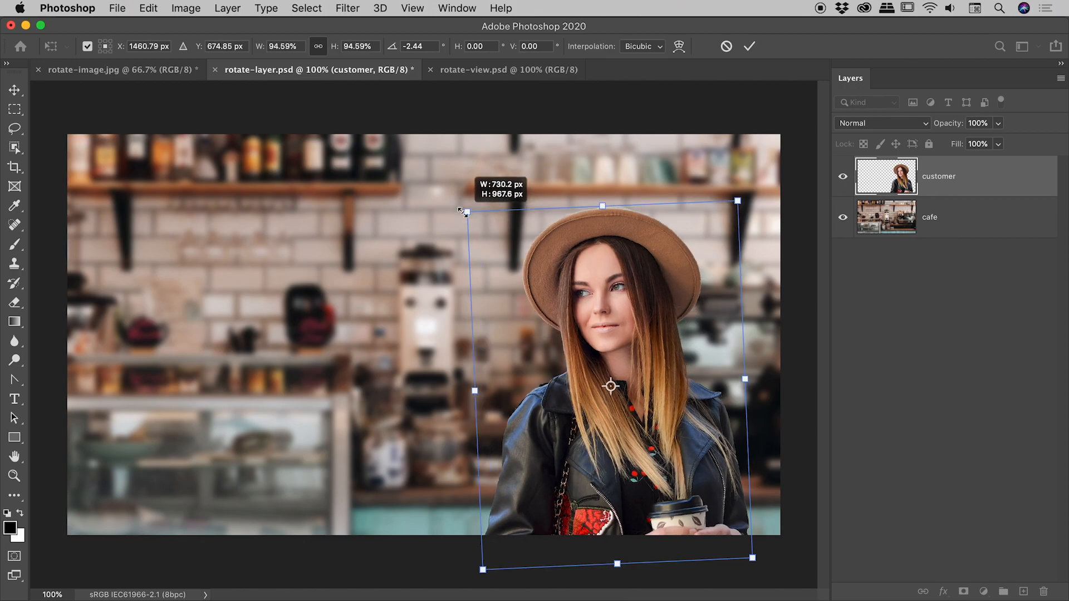
pyautogui.moveTo(464, 212); pyautogui.dragTo(484, 235)
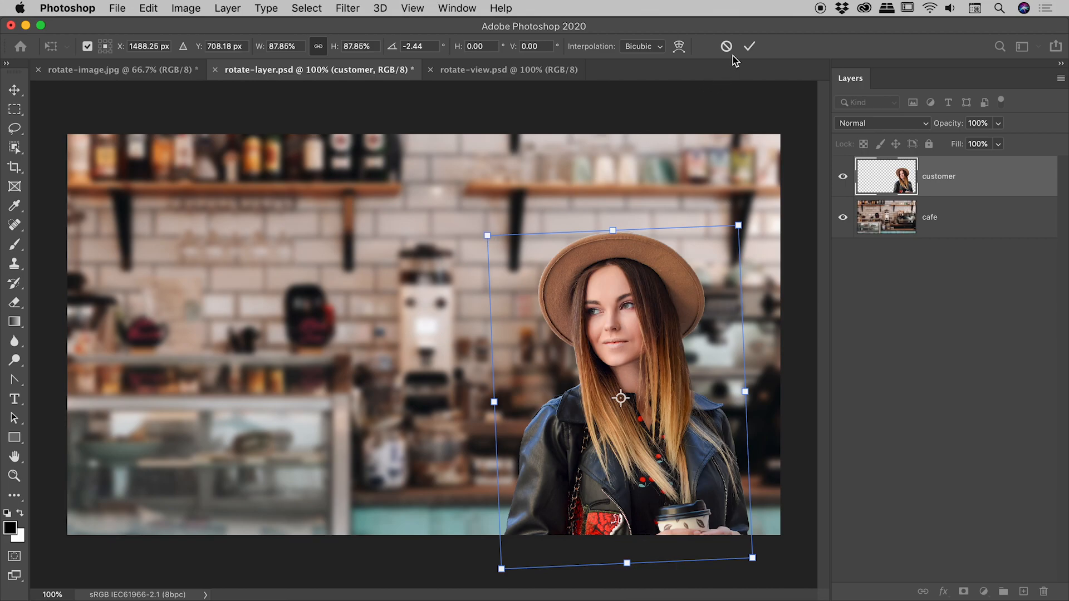
pyautogui.moveTo(726, 46)
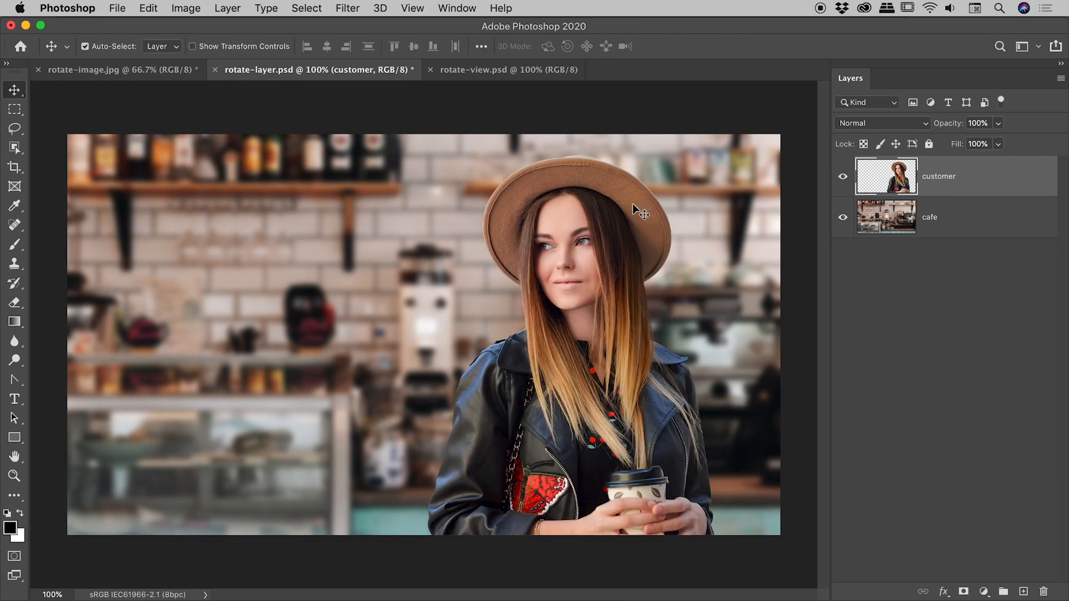
pyautogui.moveTo(500, 287)
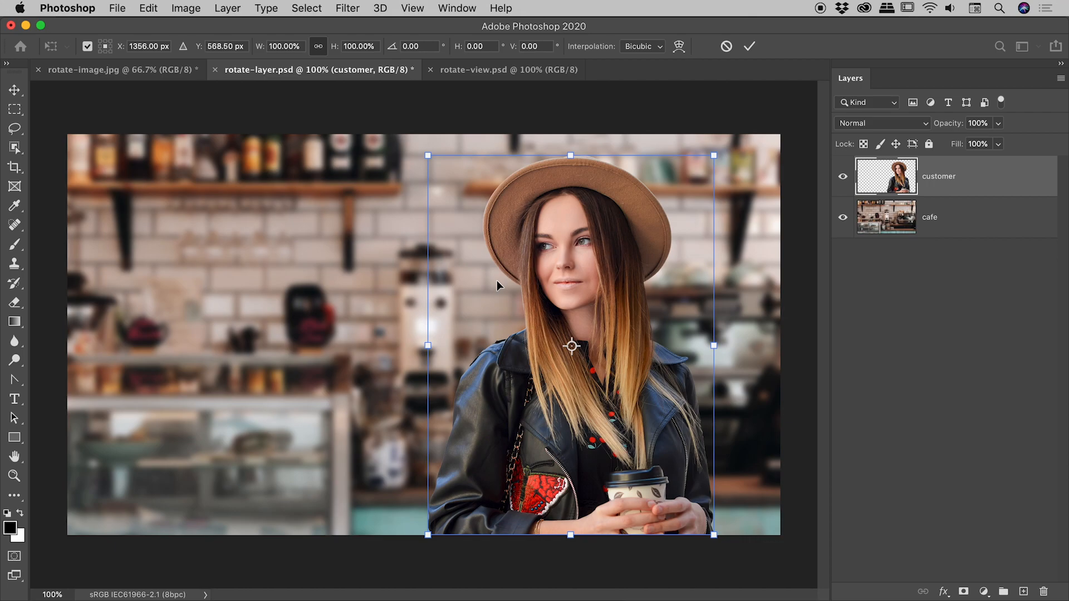
# Restart Free Transform on the customer layer, now upright at full size.
pyautogui.moveTo(714, 155); pyautogui.dragTo(660, 125)
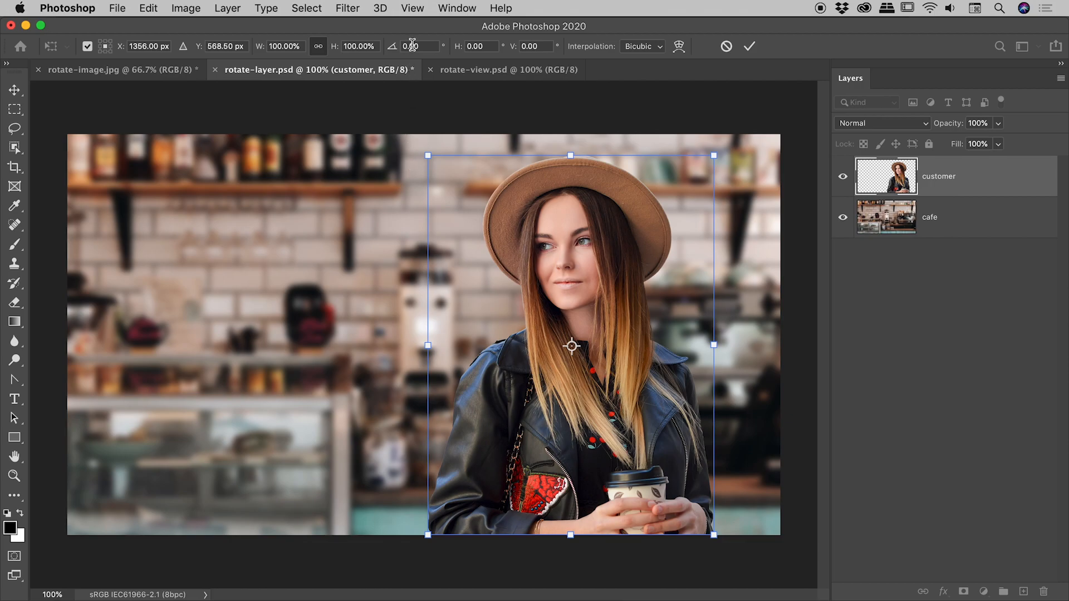
# Rotate the customer to about 30.71°, then set the angle field to 46°.
pyautogui.moveTo(714, 156); pyautogui.dragTo(656, 123)
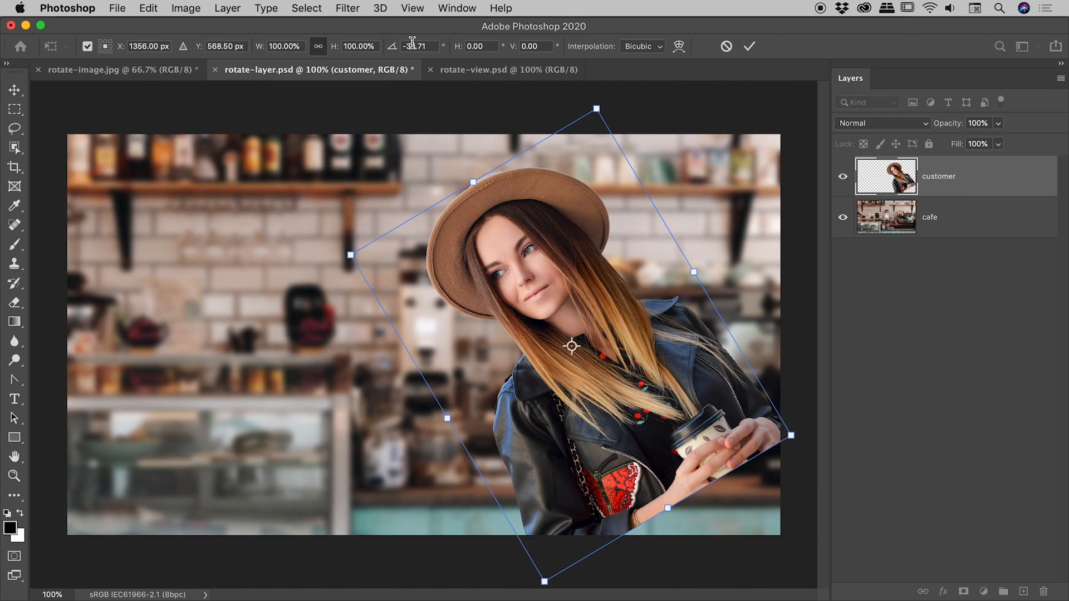
pyautogui.write('30.71')
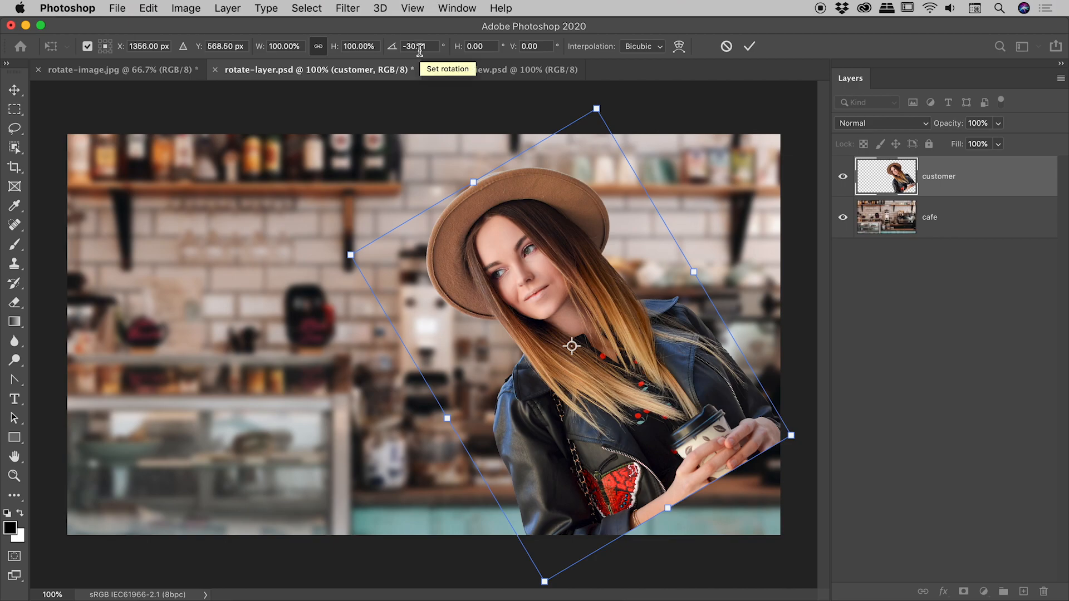
pyautogui.moveTo(393, 51)
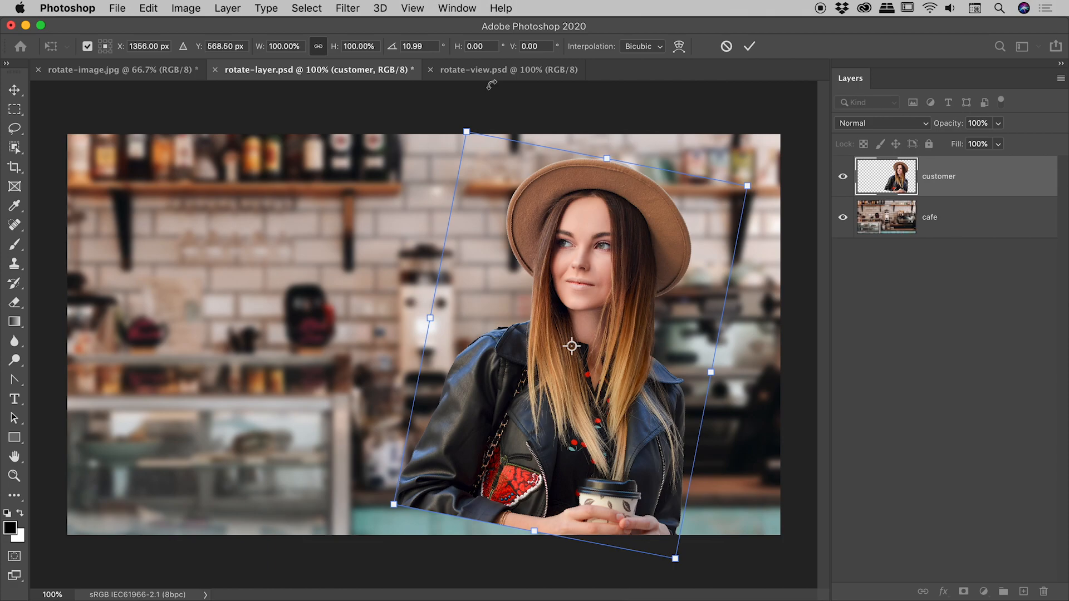
pyautogui.click(412, 45)
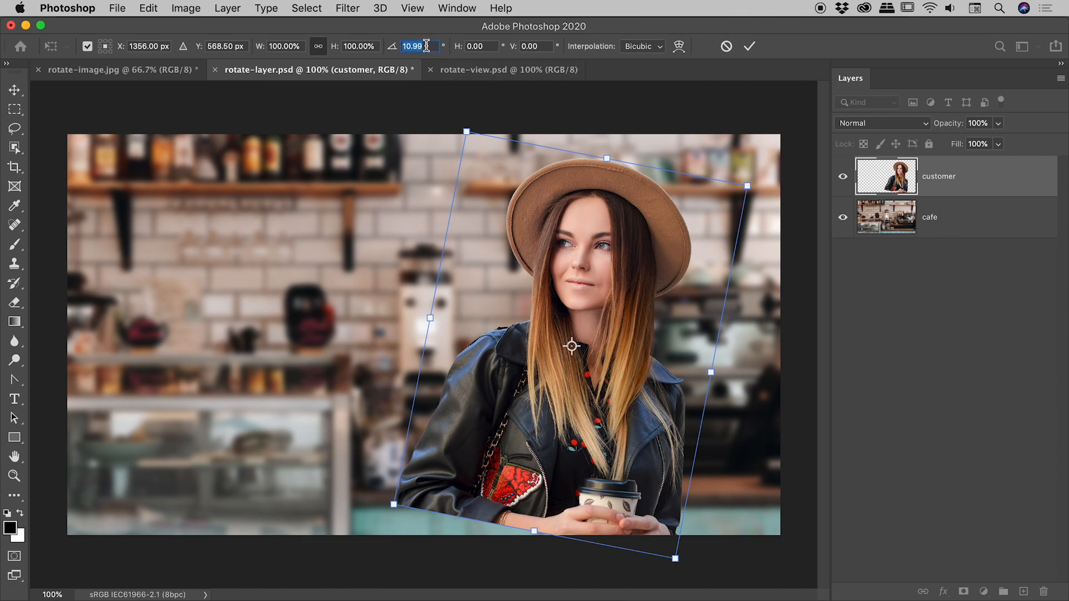
pyautogui.moveTo(429, 46)
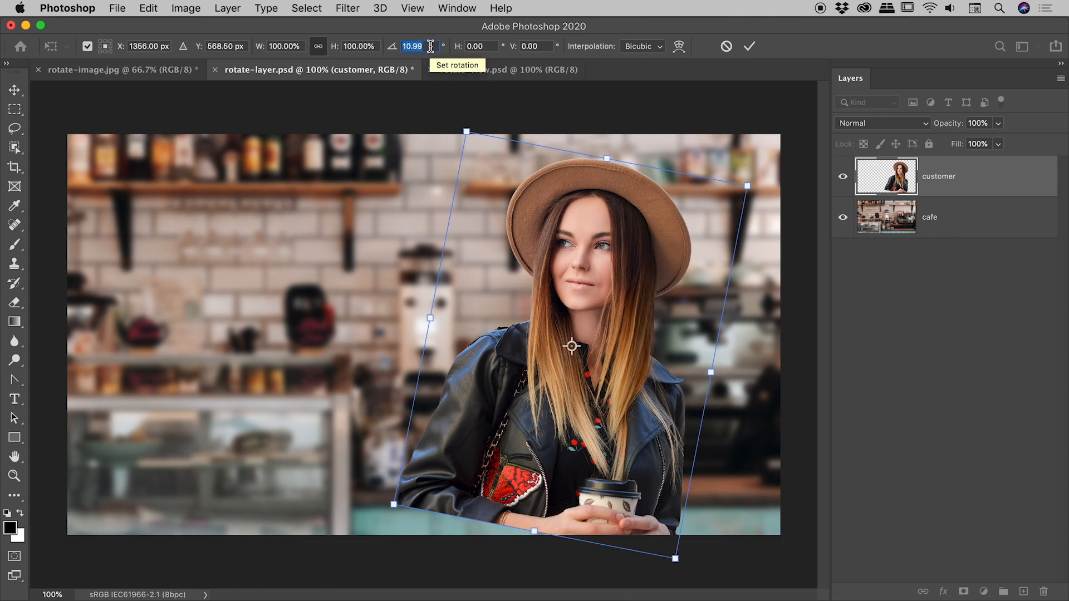
pyautogui.write('46.11')
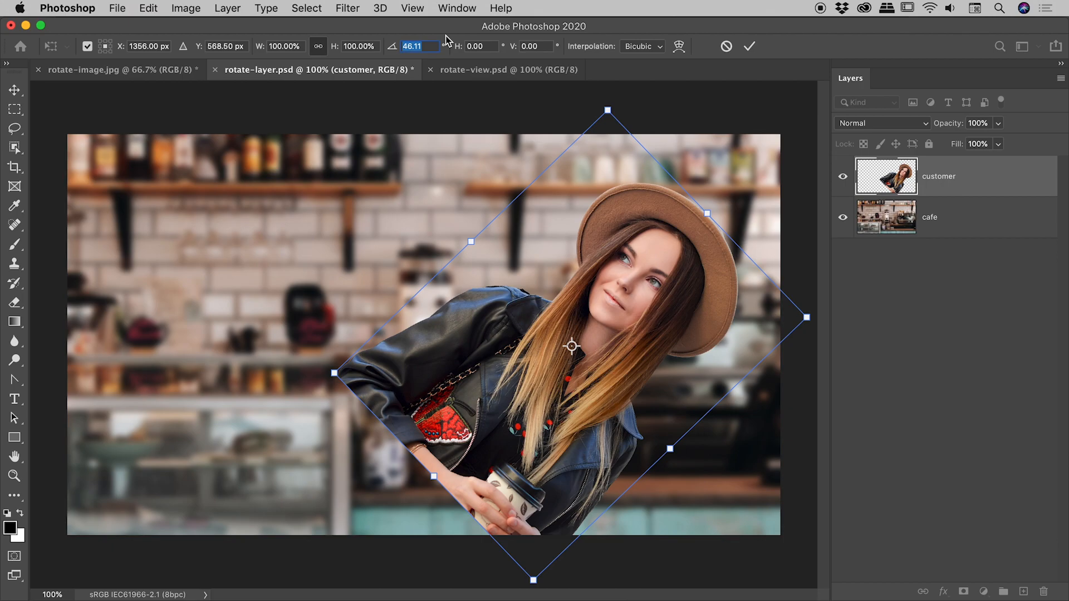
pyautogui.moveTo(449, 188)
pyautogui.write('-16.23')
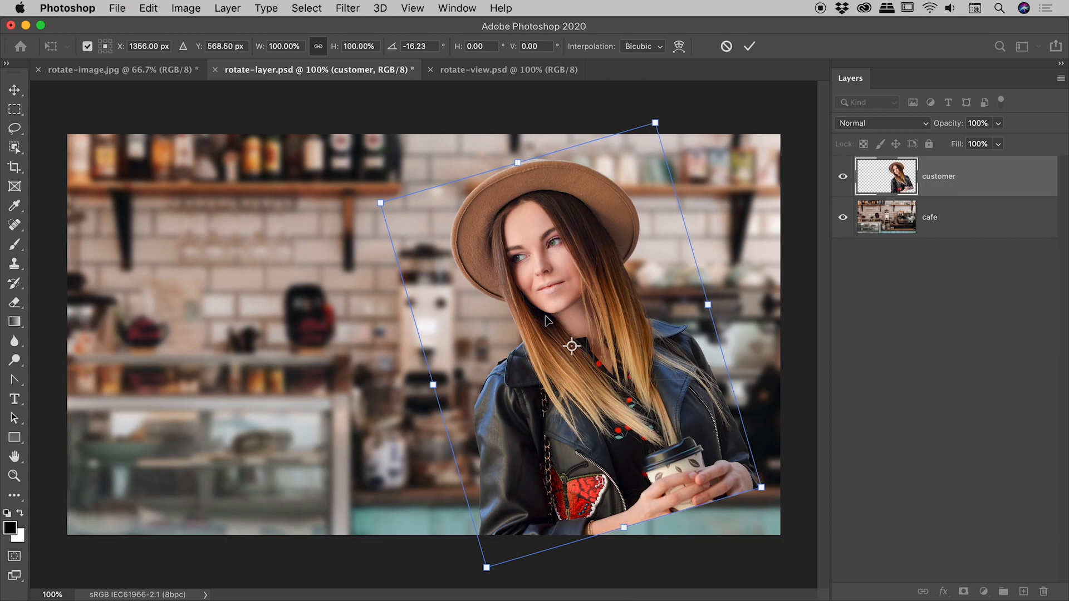
pyautogui.moveTo(604, 387)
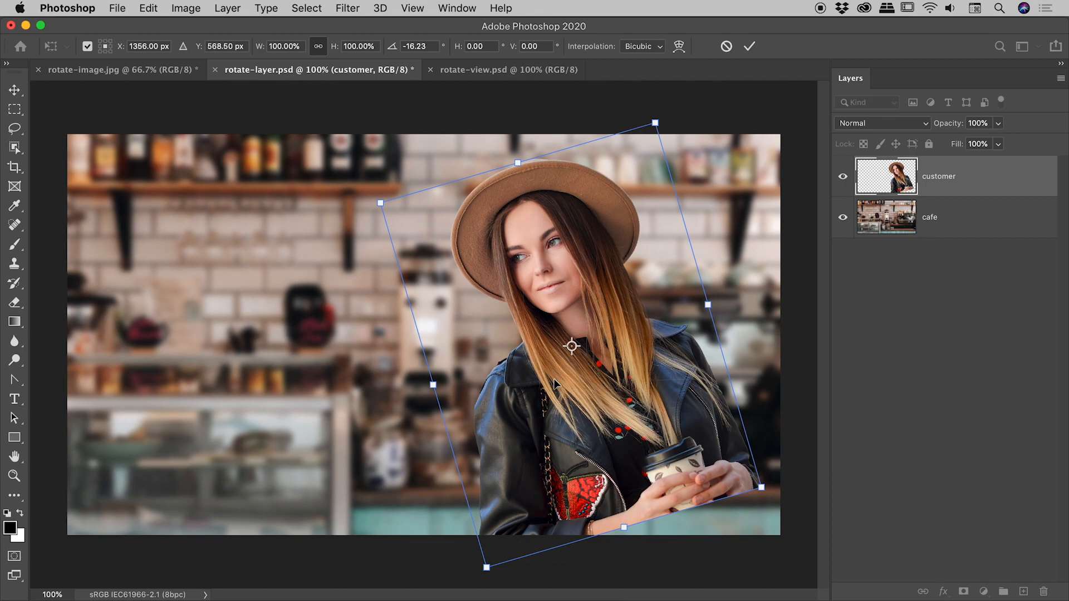
pyautogui.moveTo(593, 359)
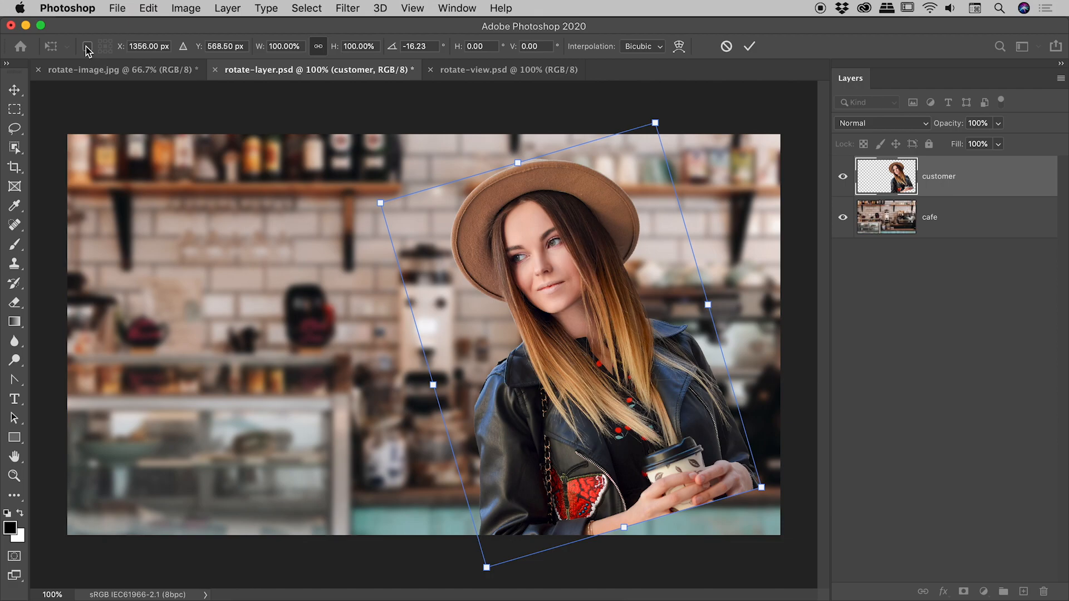
# Enable the reference point checkbox to show the transform pivot.
pyautogui.click(87, 47)
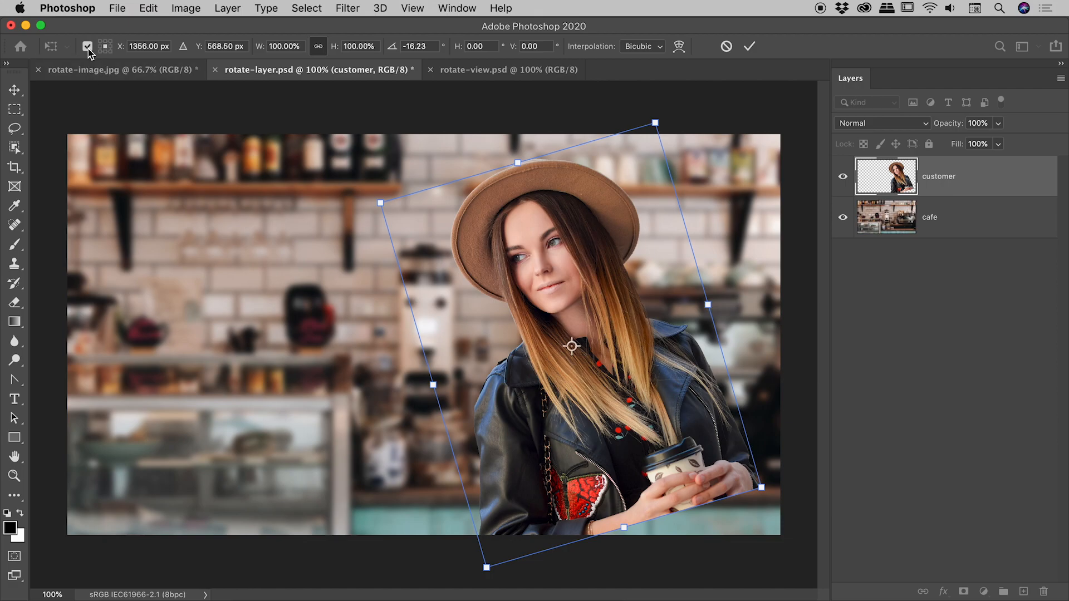
pyautogui.moveTo(116, 39)
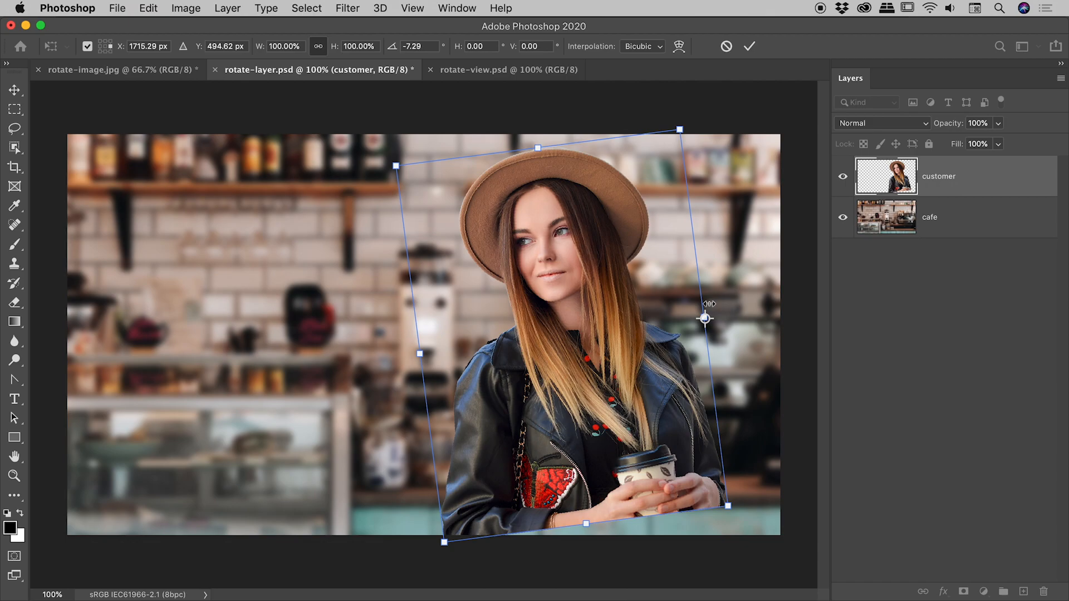
pyautogui.moveTo(707, 326)
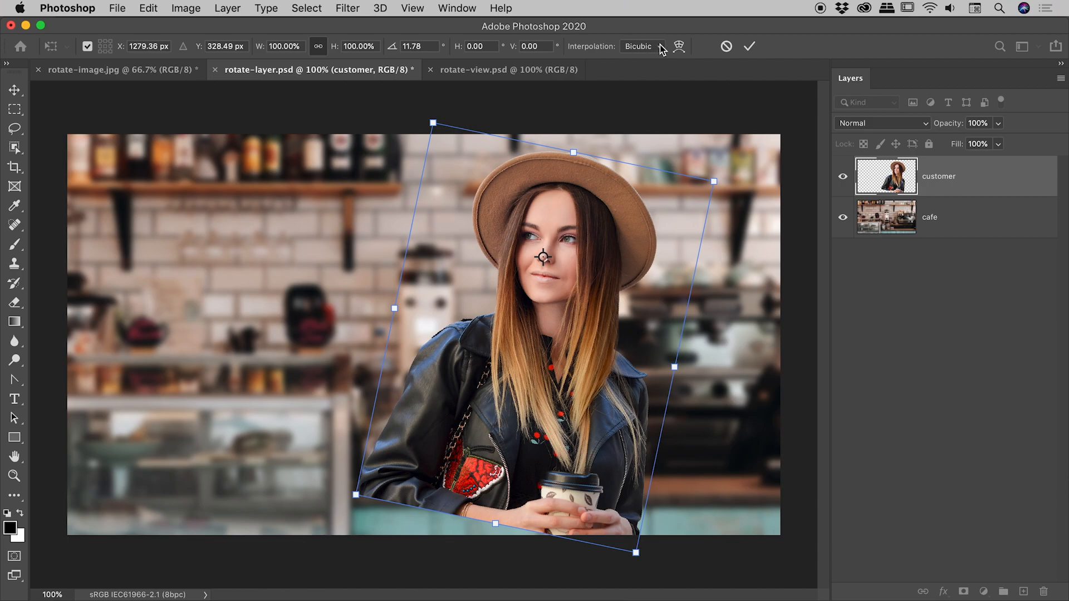
# Set the transform interpolation method to Bicubic.
pyautogui.click(641, 47)
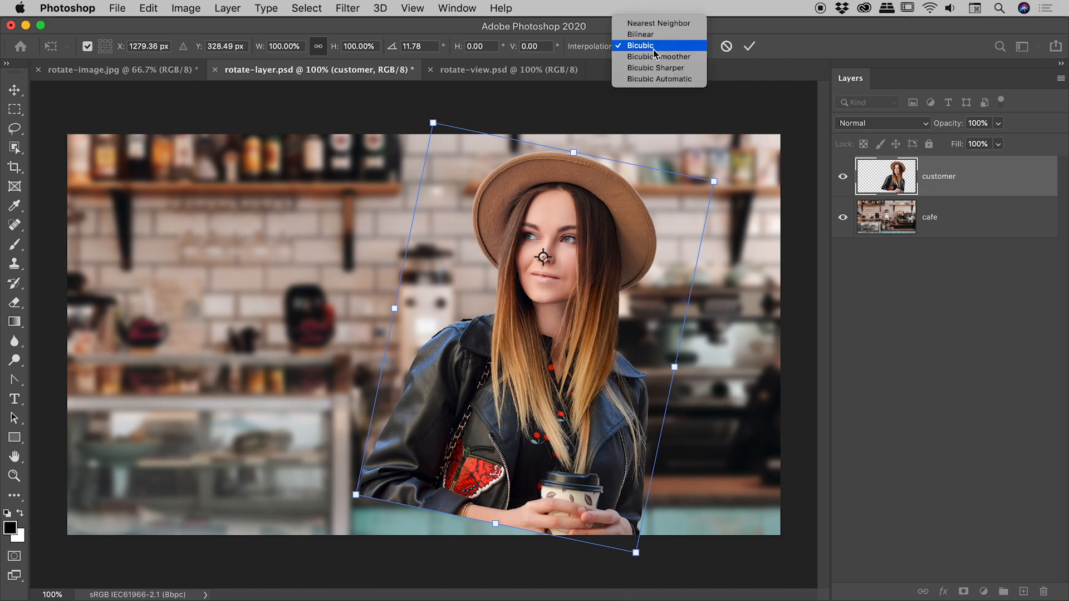
pyautogui.moveTo(664, 78)
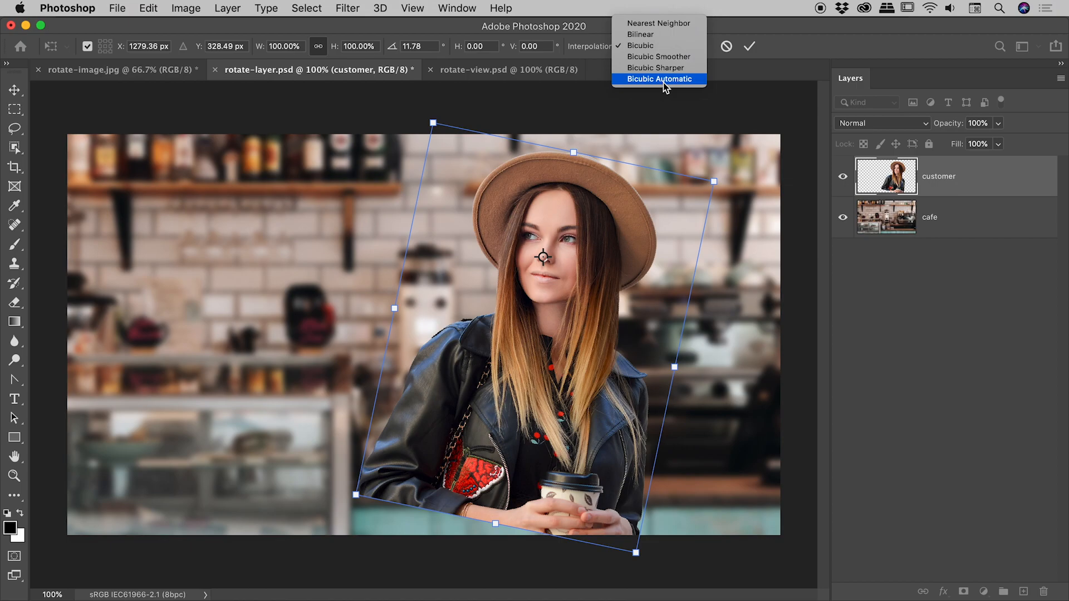
pyautogui.moveTo(659, 23)
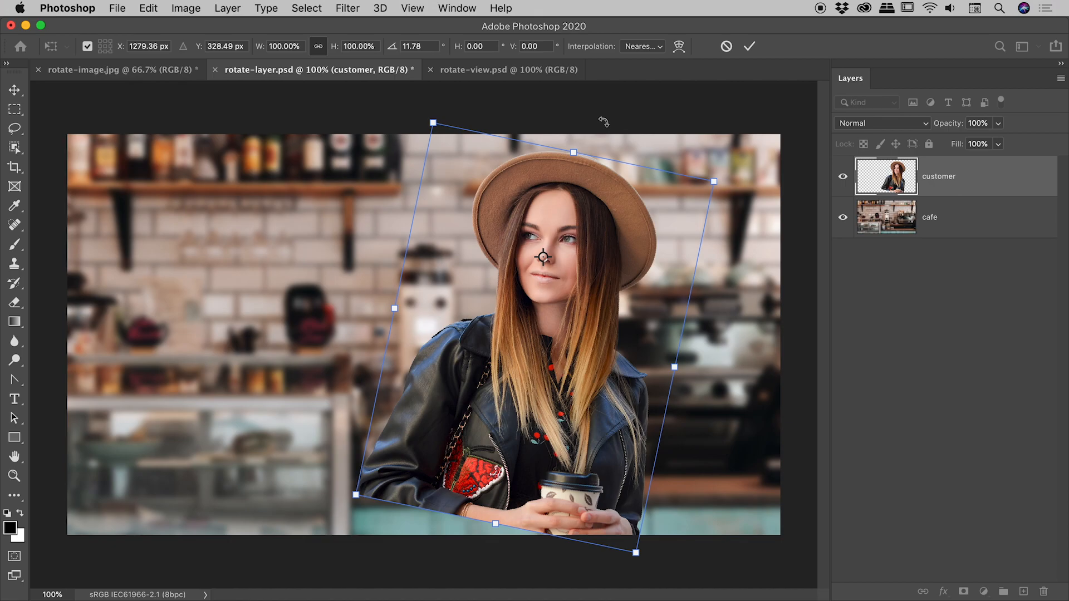
pyautogui.click(640, 46)
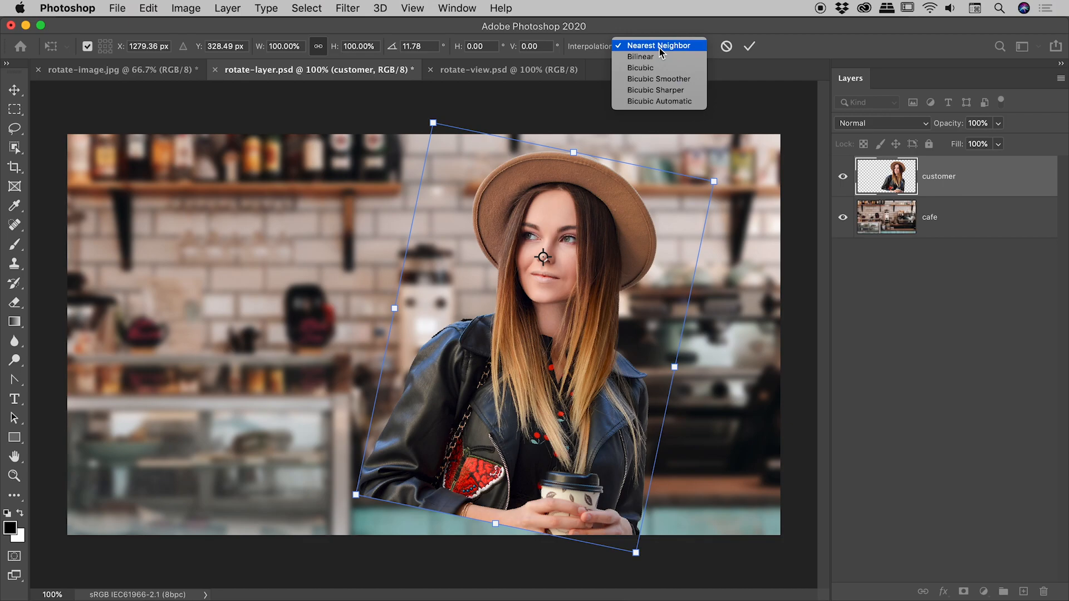
pyautogui.moveTo(659, 67)
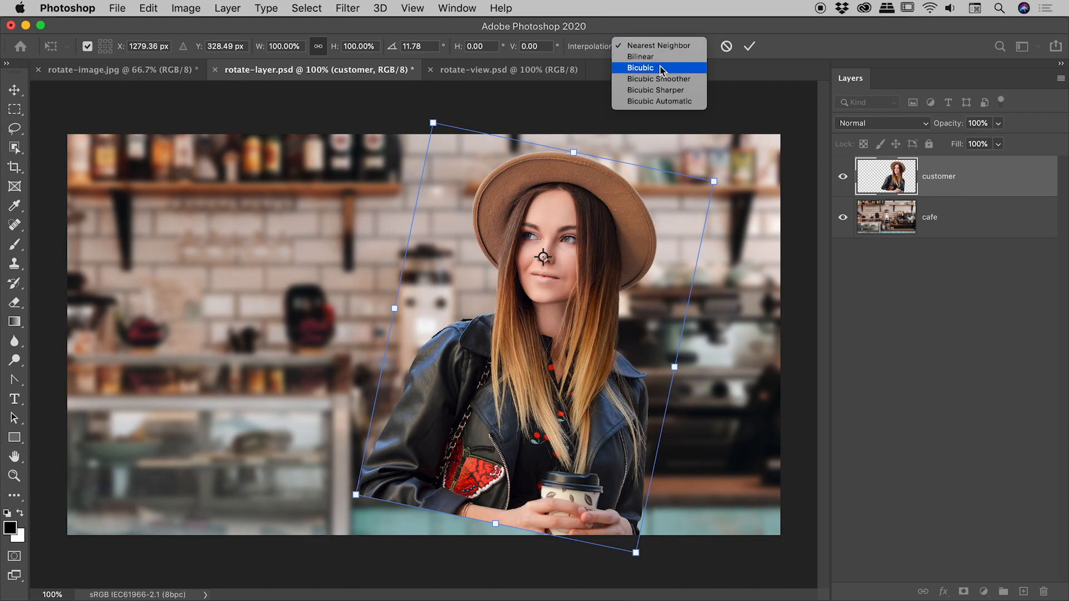
pyautogui.click(640, 68)
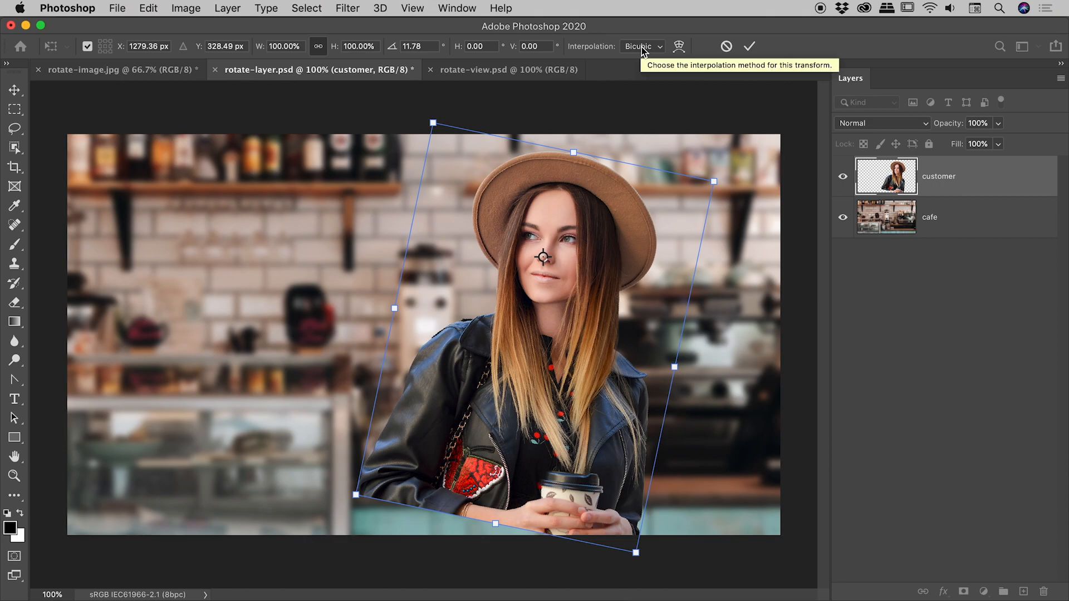
pyautogui.click(641, 46)
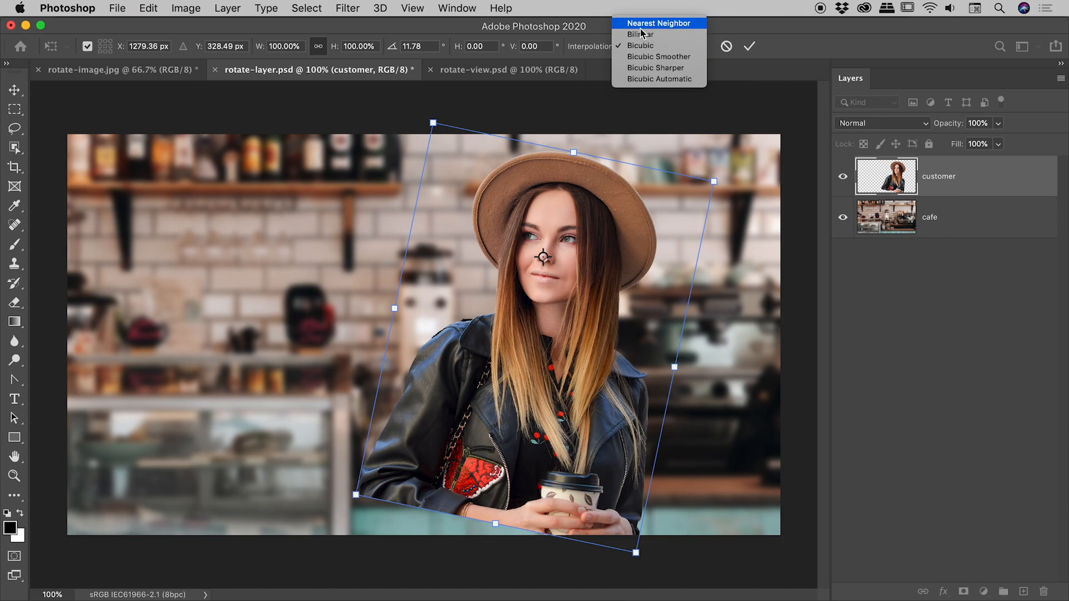
pyautogui.click(640, 46)
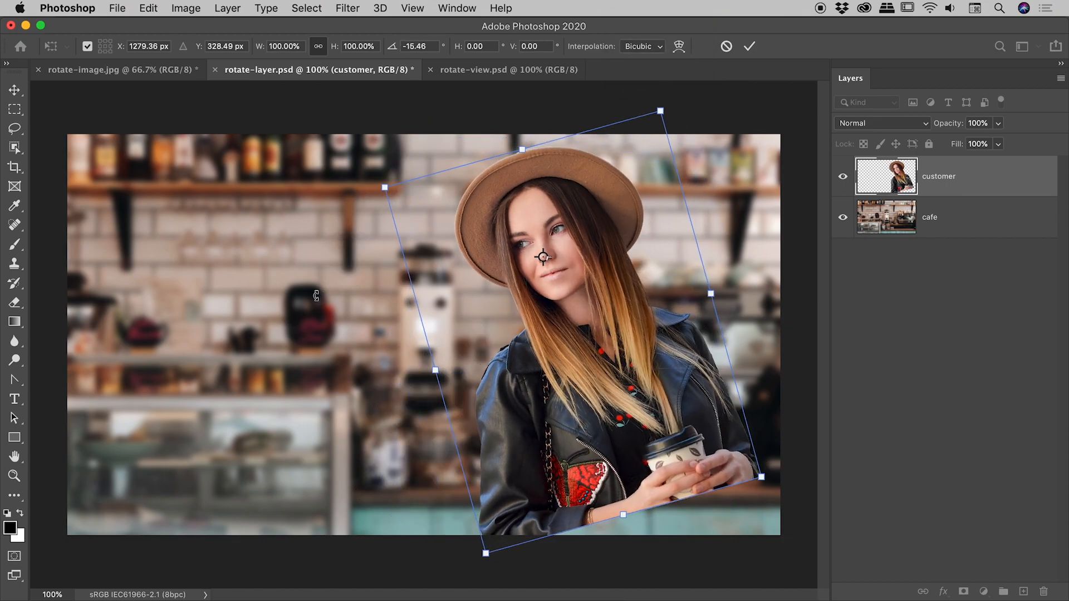
pyautogui.moveTo(798, 45)
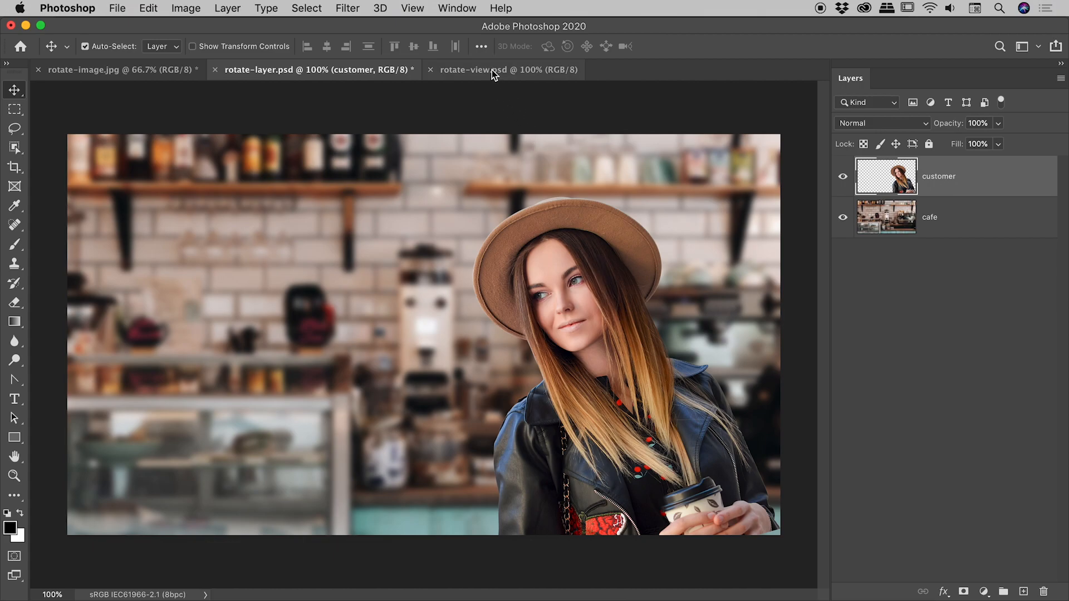
# Switch to rotate-view.psd, choose the Rotate View Tool, and turn the canvas view.
pyautogui.click(508, 69)
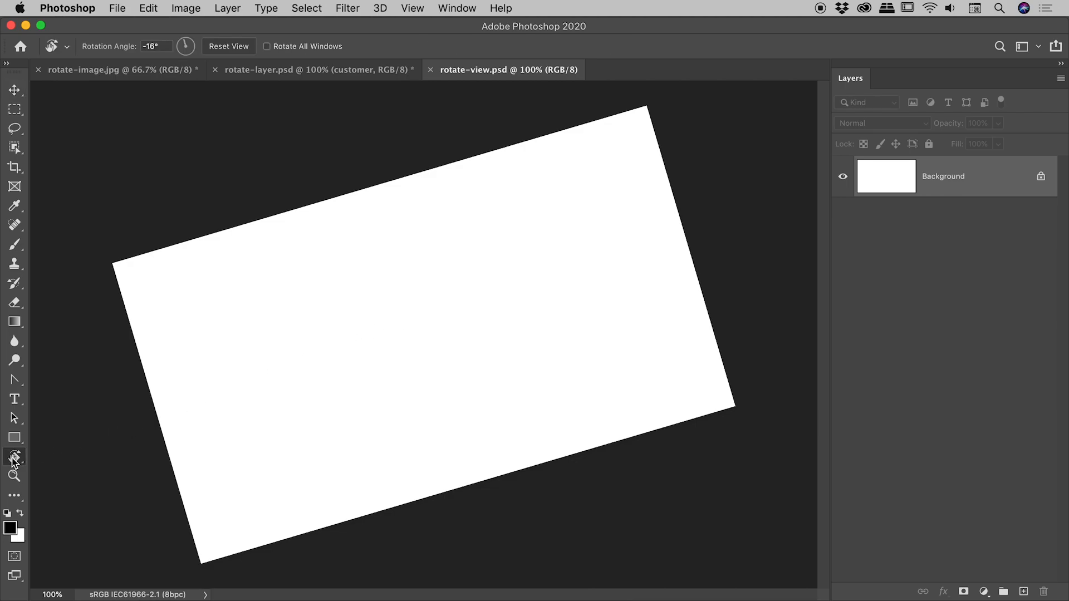
pyautogui.click(15, 457)
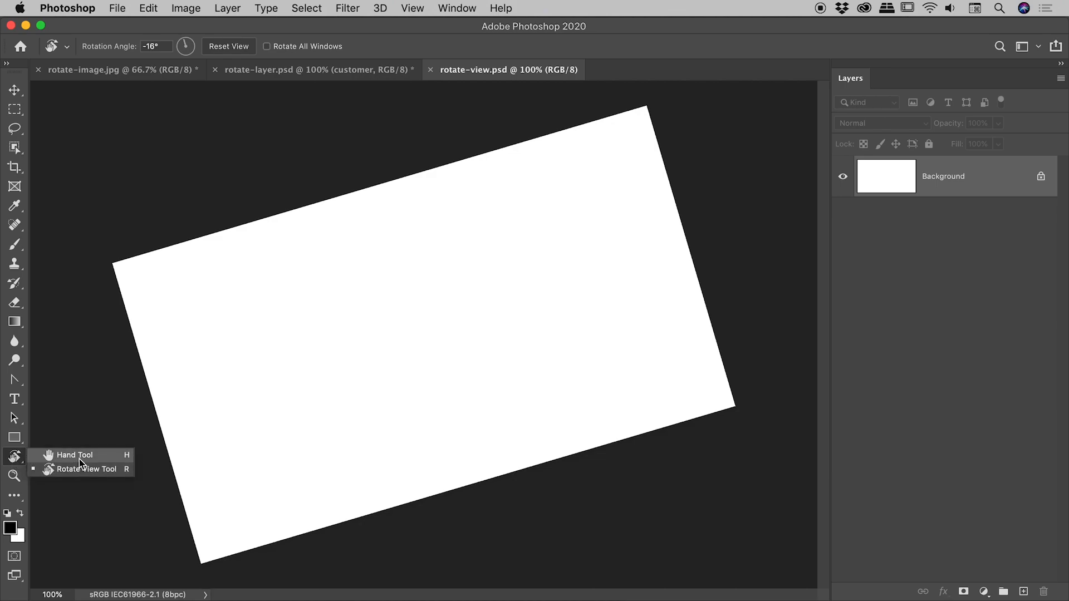
pyautogui.moveTo(75, 474)
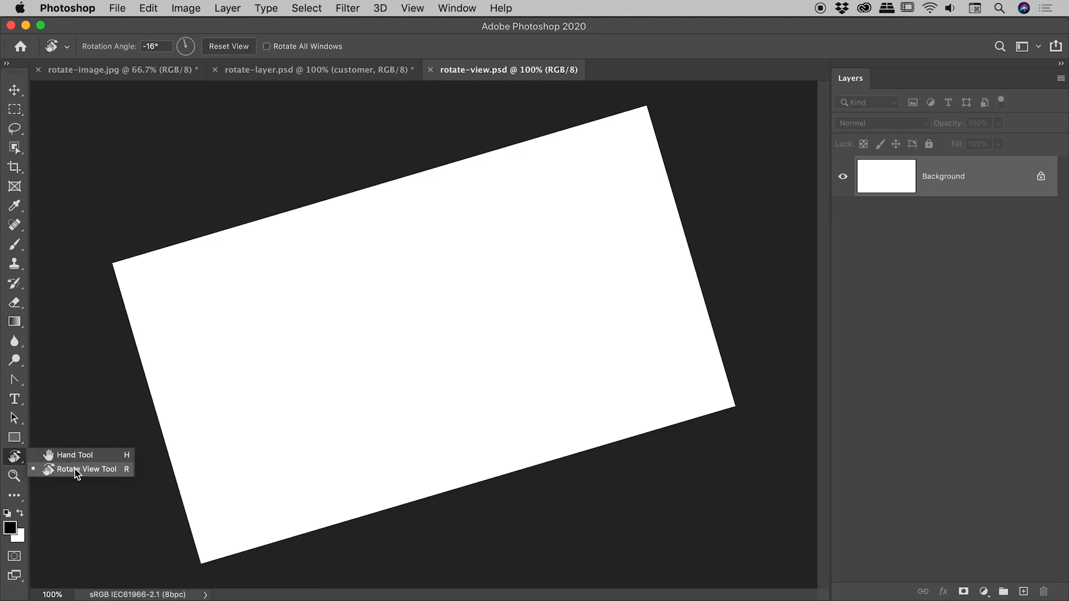
pyautogui.click(86, 469)
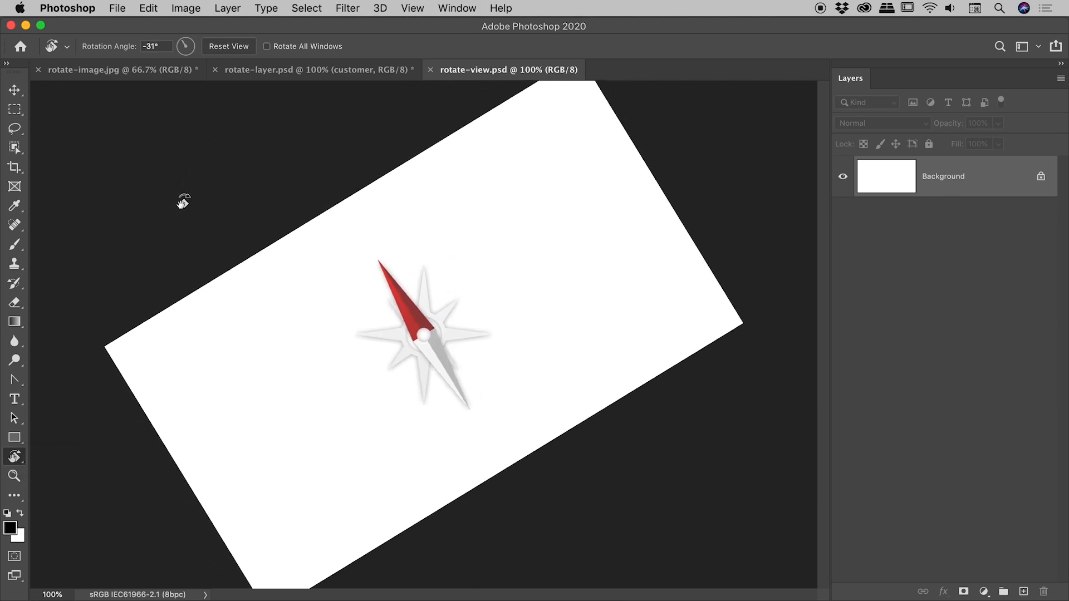
pyautogui.click(229, 46)
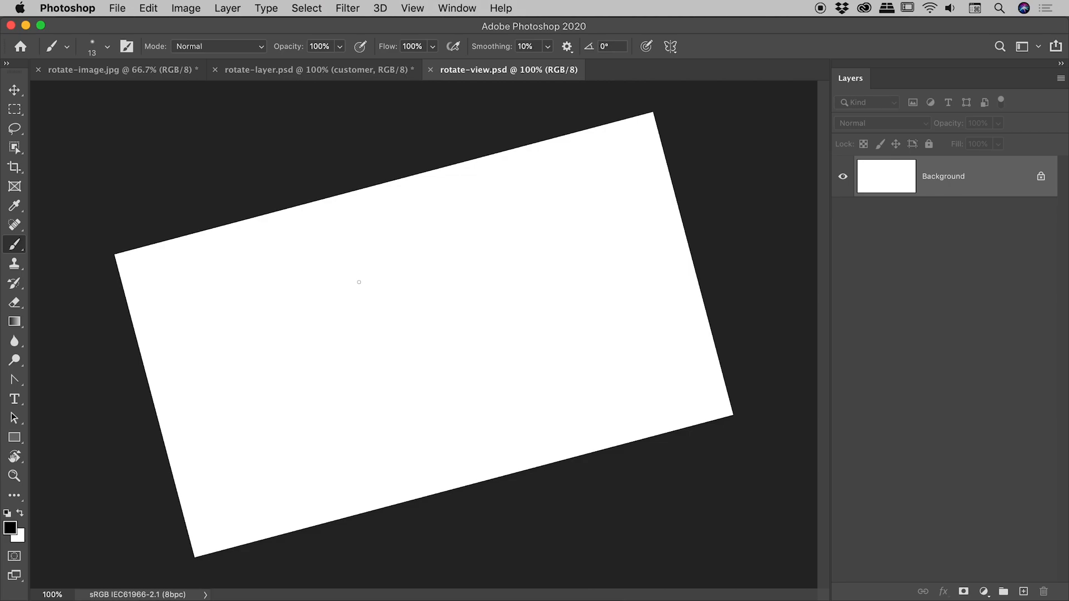
# Paint two black brush strokes side by side across the upper canvas.
pyautogui.moveTo(294, 289); pyautogui.dragTo(474, 201)
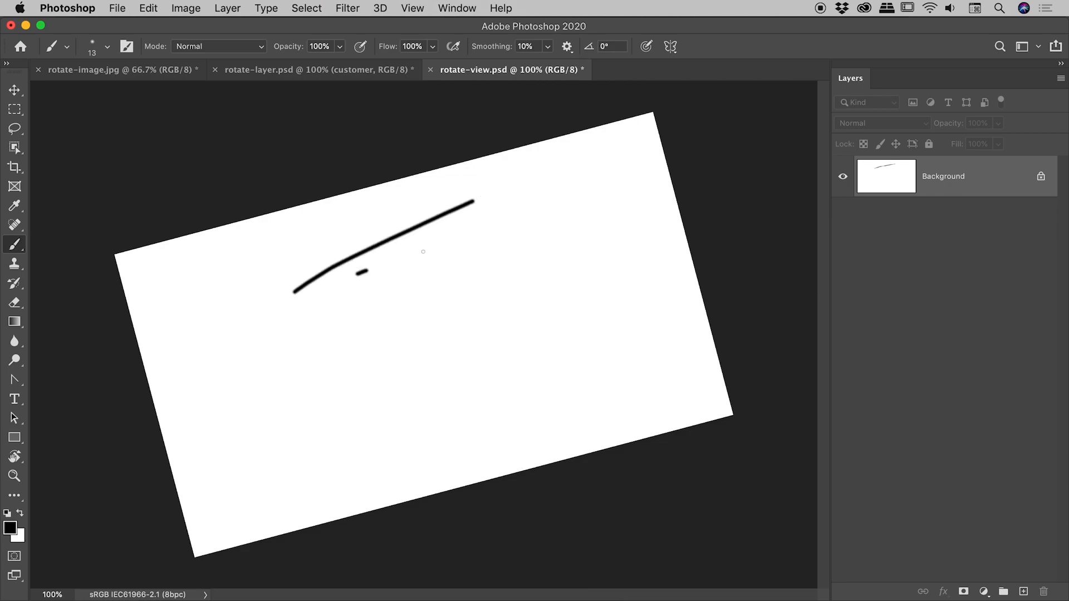
pyautogui.moveTo(477, 252); pyautogui.dragTo(665, 286)
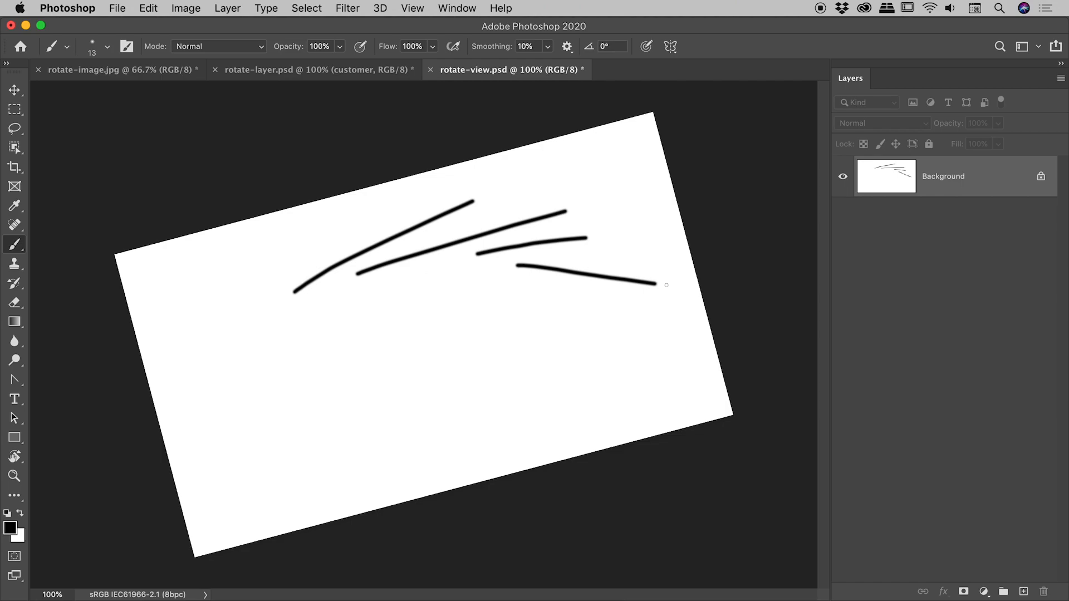
pyautogui.moveTo(540, 294)
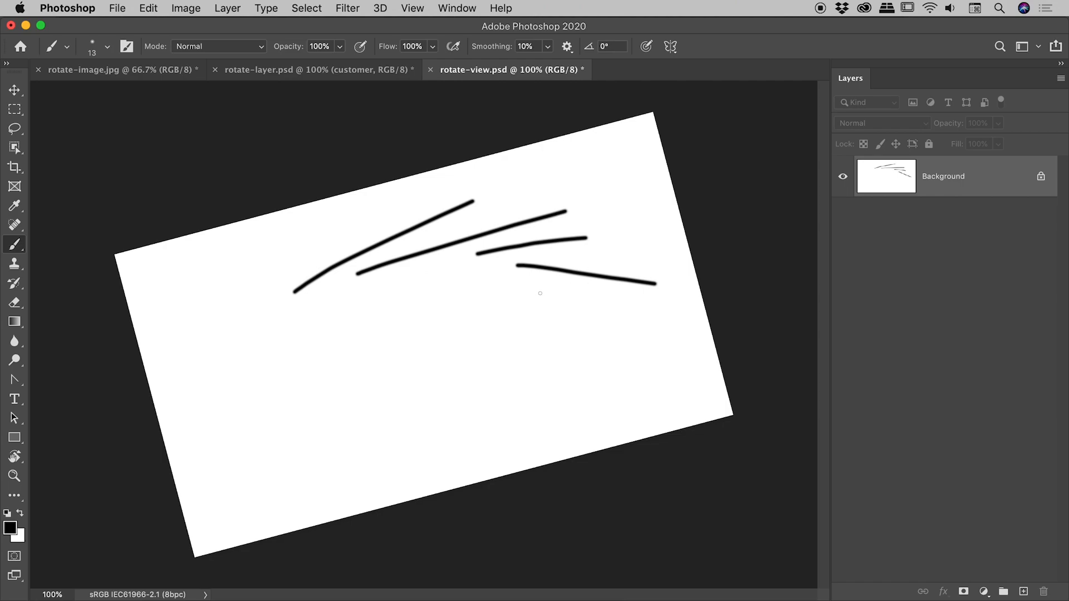
pyautogui.moveTo(480, 396)
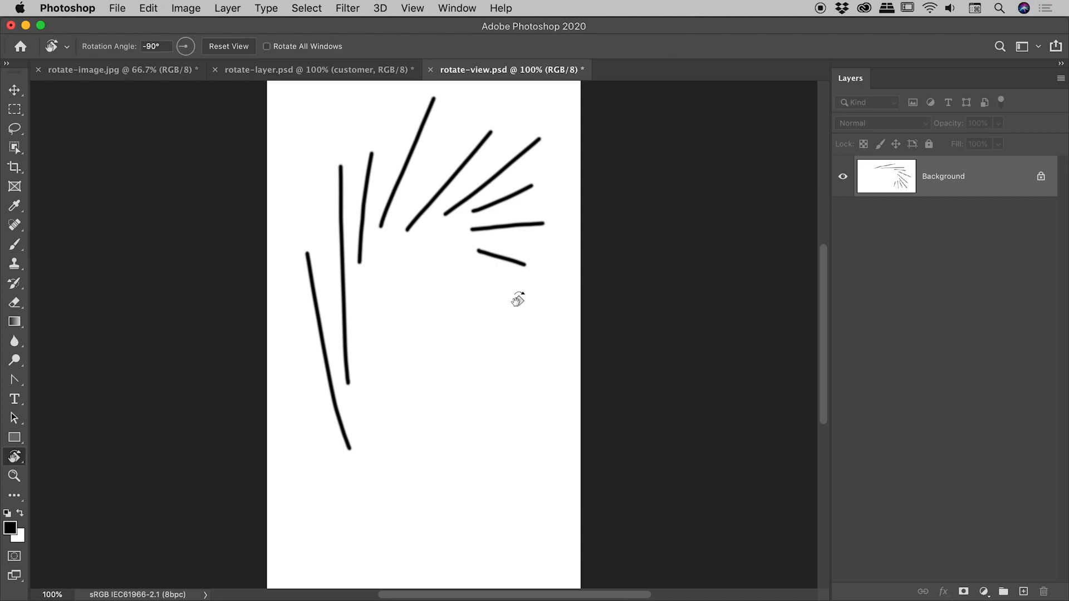
# Rotate the canvas view and paint a stroke extending the fan to the right.
pyautogui.click(15, 244)
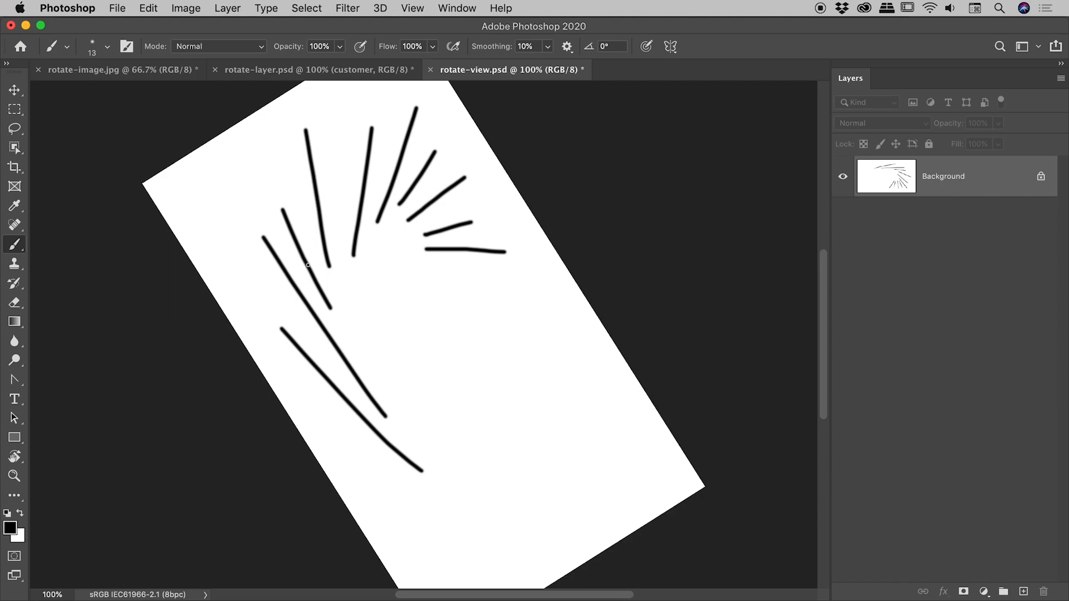
pyautogui.click(13, 456)
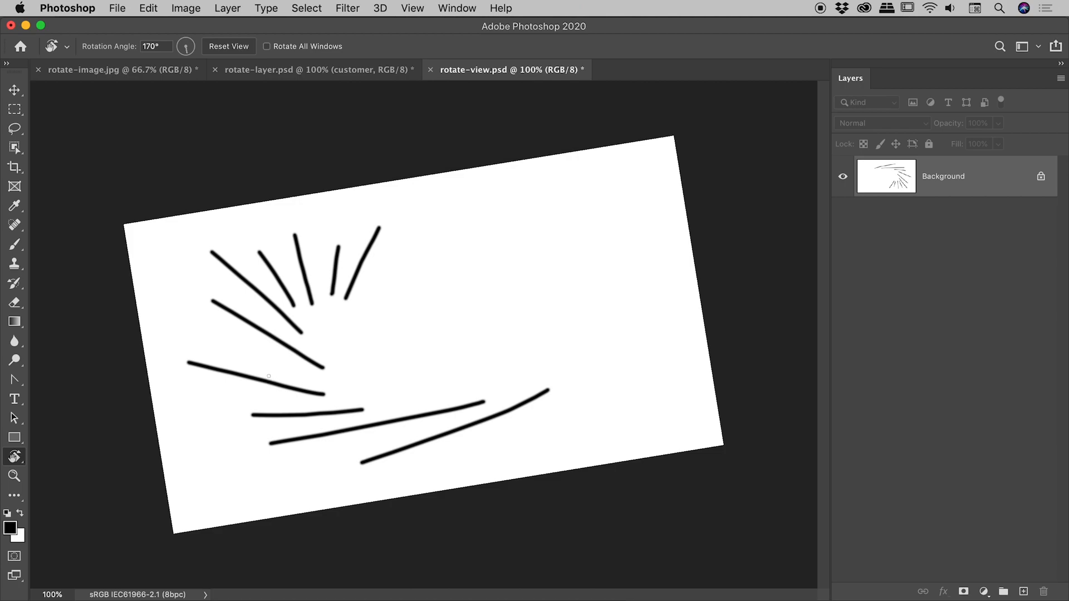
pyautogui.click(15, 243)
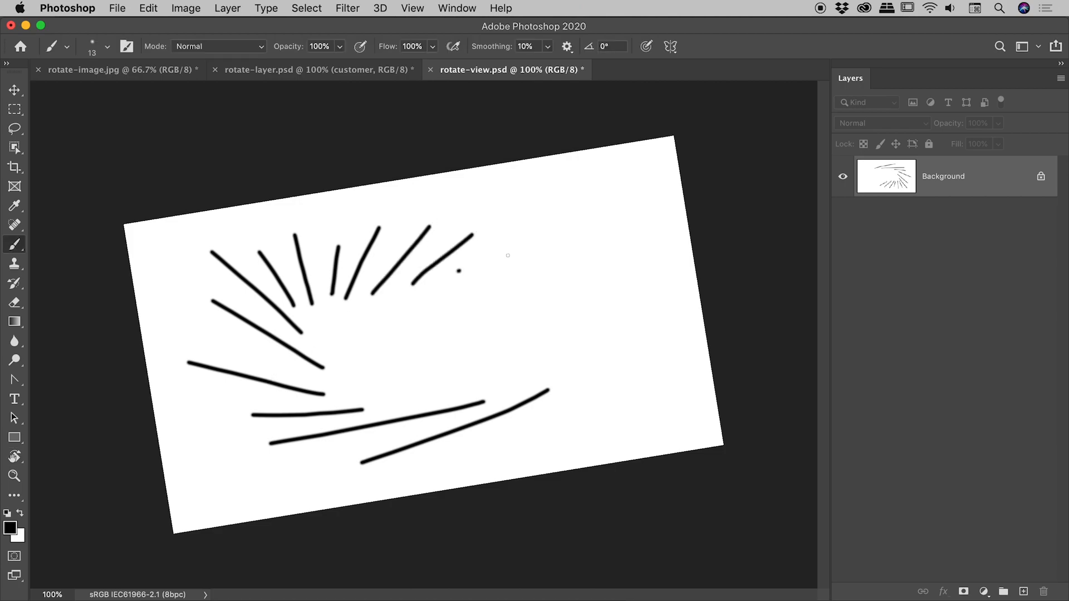
pyautogui.moveTo(461, 273); pyautogui.dragTo(562, 240)
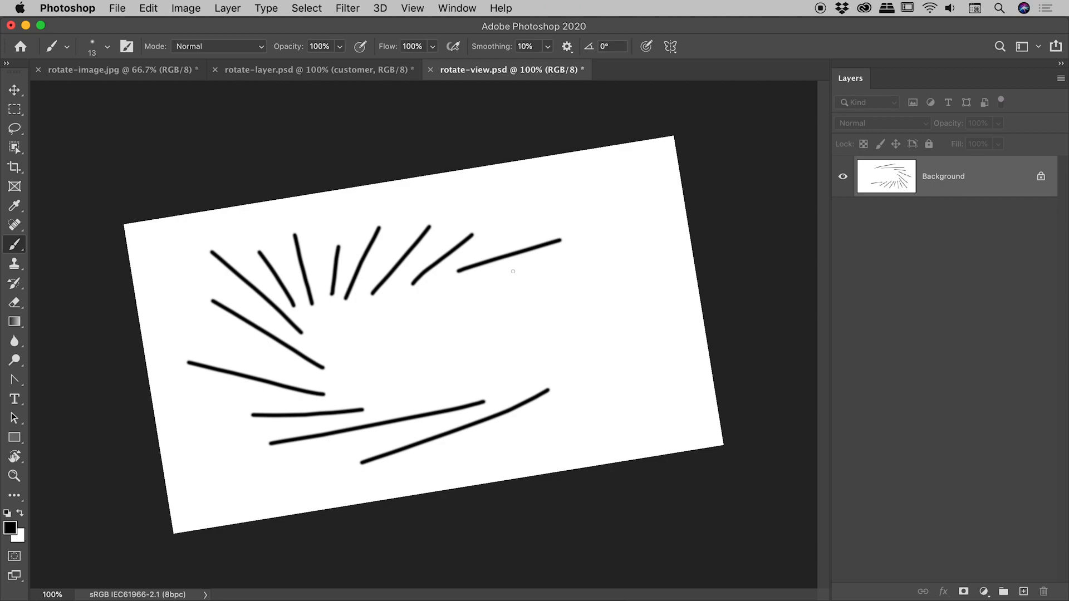
# Turn the view steeper, paint strokes atop the fan, then reset the view upright.
pyautogui.click(15, 456)
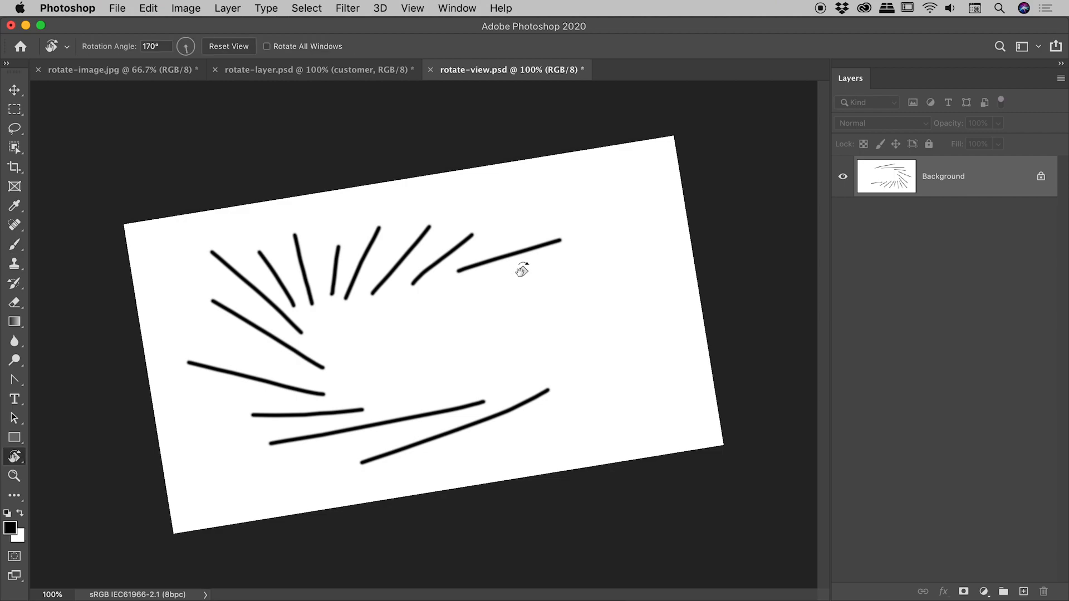
pyautogui.moveTo(522, 270); pyautogui.dragTo(460, 208)
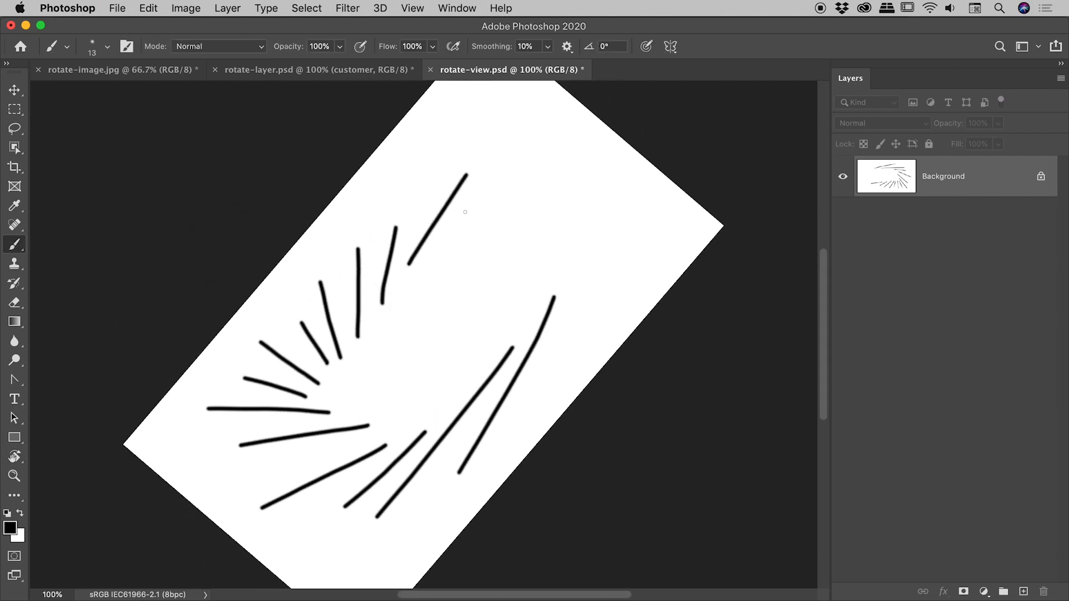
pyautogui.moveTo(450, 211); pyautogui.dragTo(532, 187)
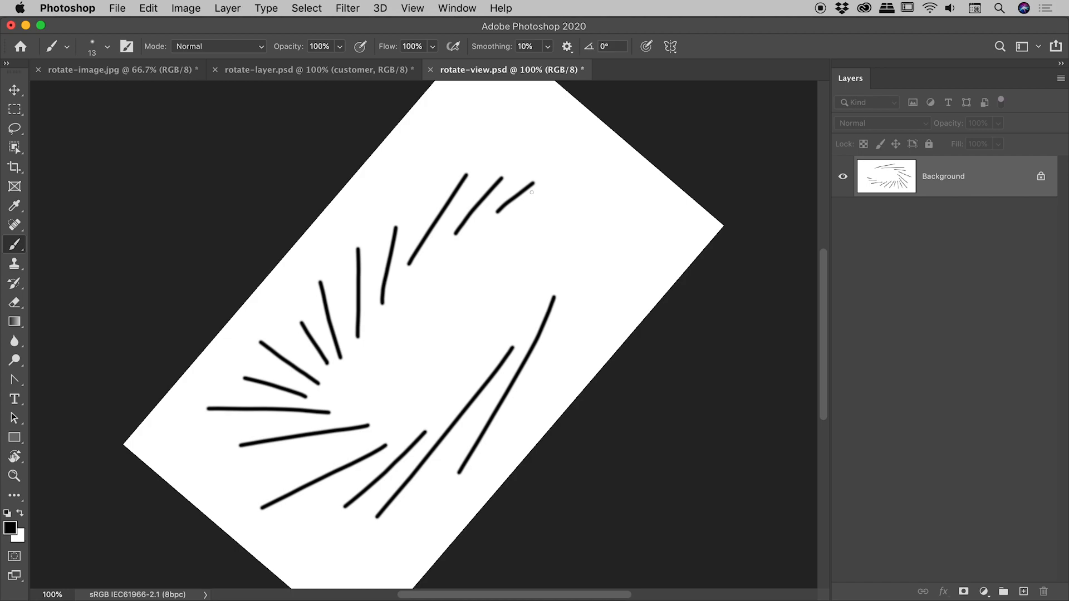
pyautogui.click(15, 456)
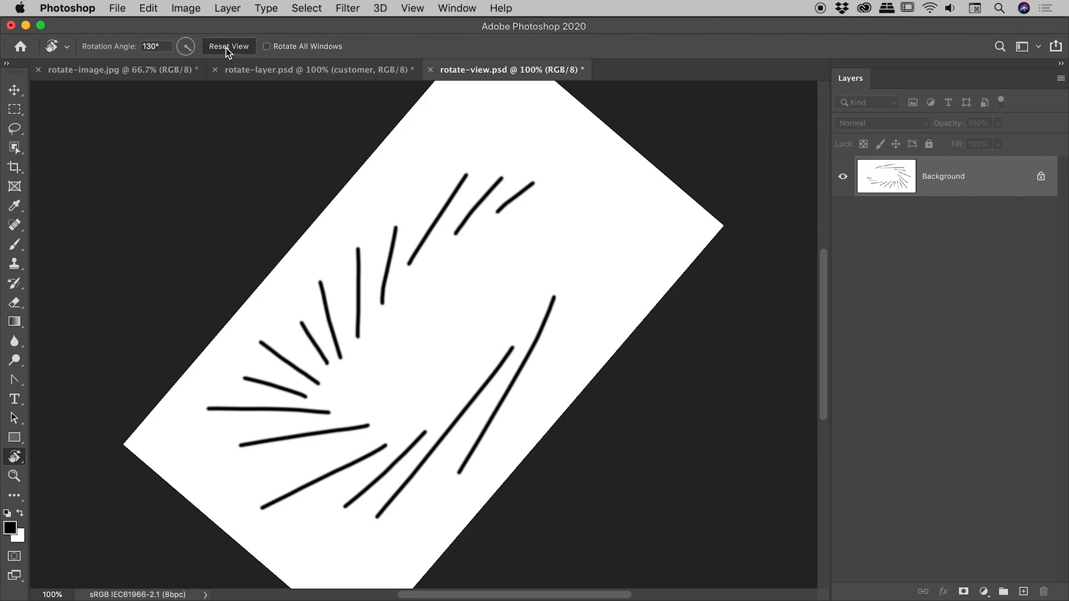
pyautogui.click(229, 46)
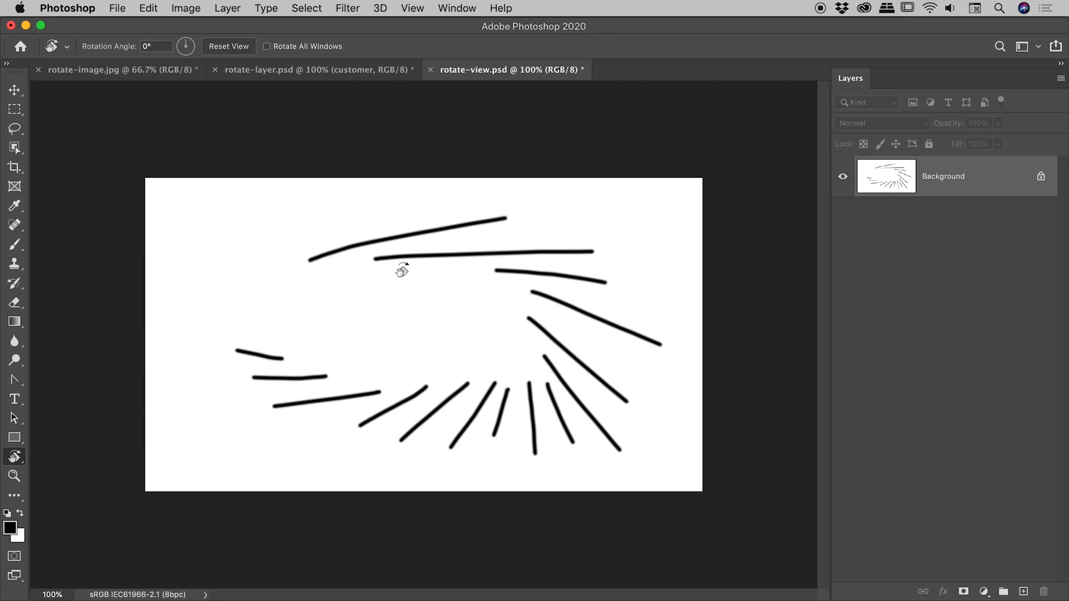